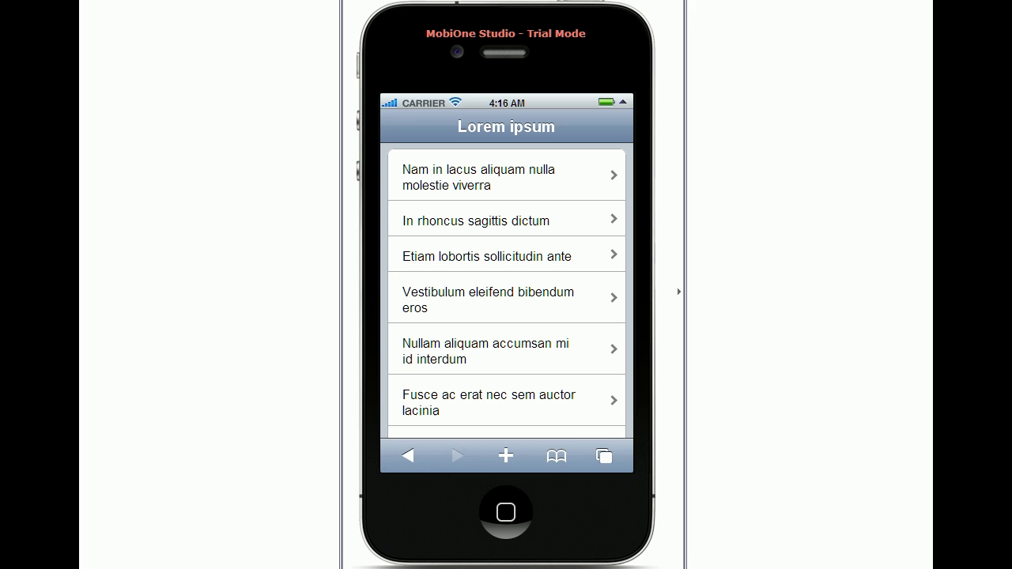
mouse_move(714, 291)
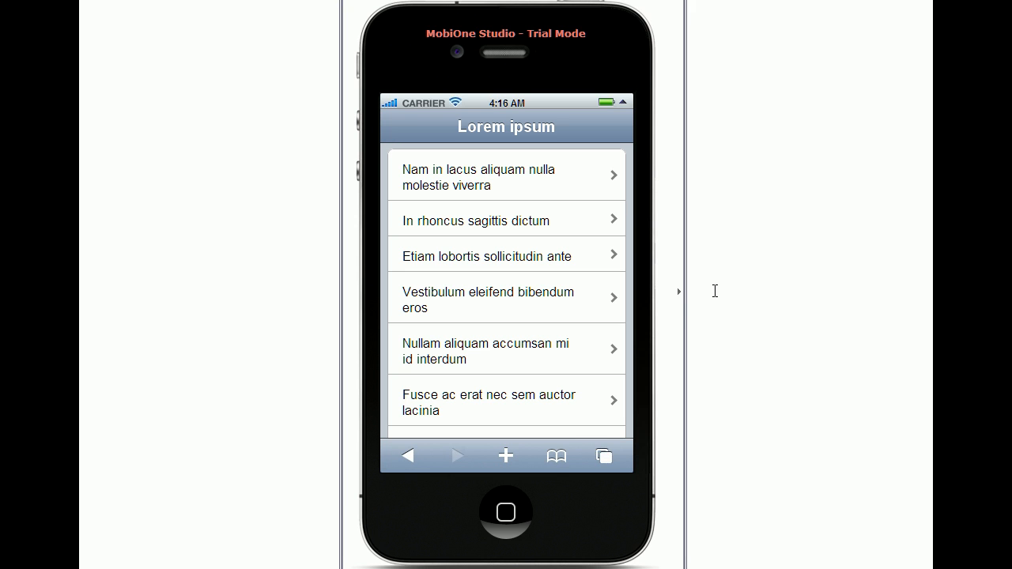
Browse the entry list, open the Nam sed mattis dolor document, and return home.
scroll(down, 3)
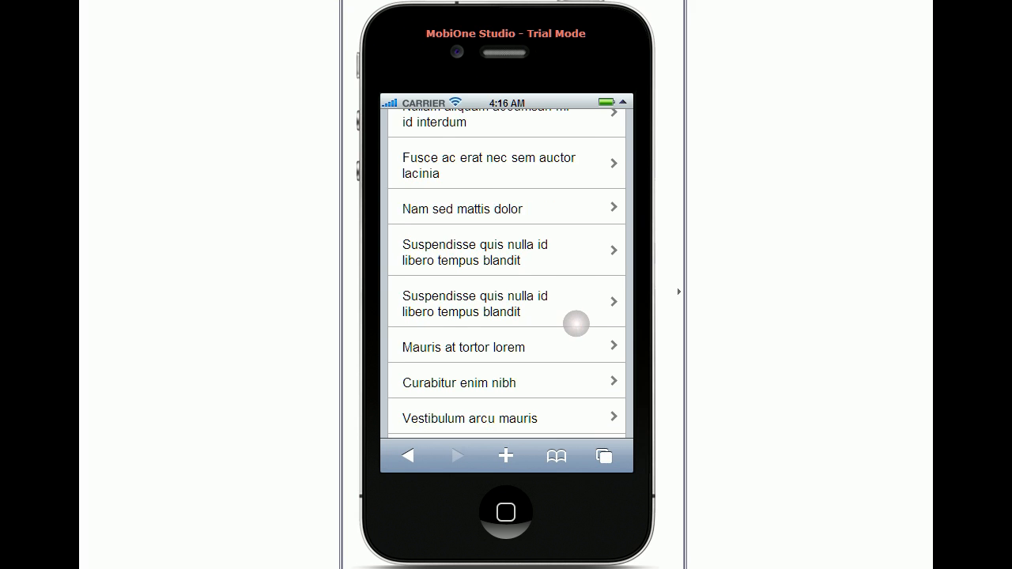
scroll(down, 3)
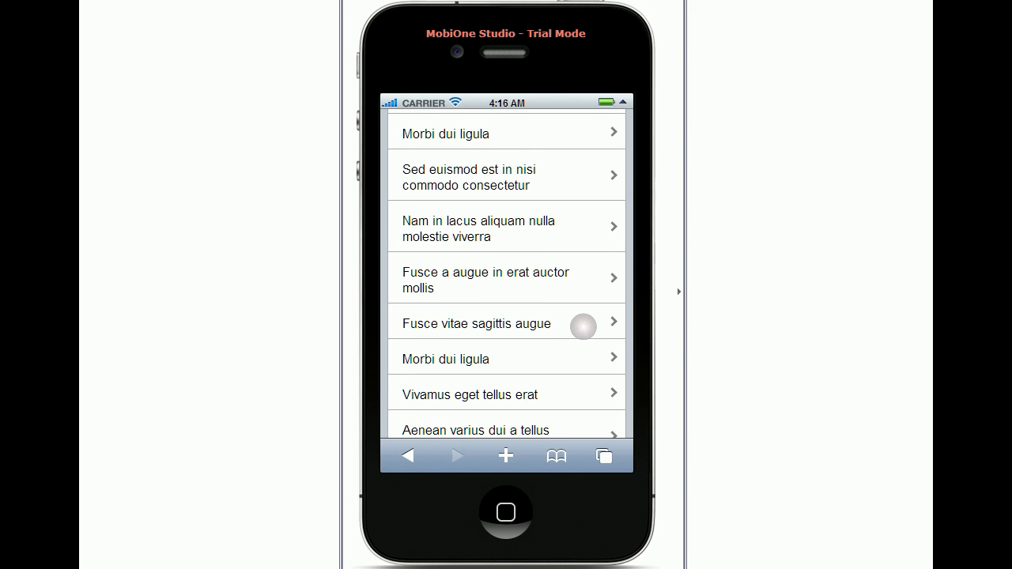
click(507, 323)
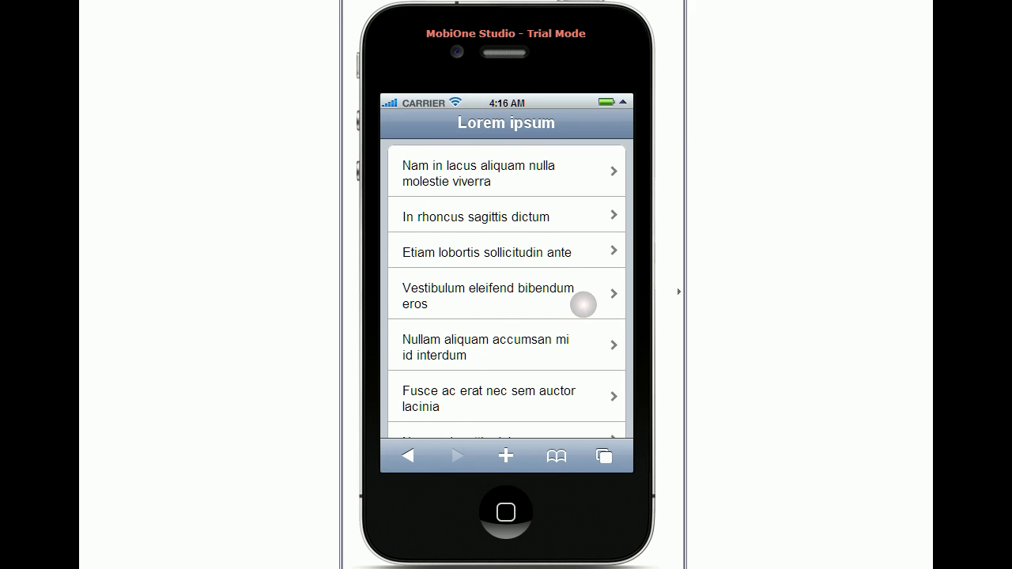
scroll(down, 3)
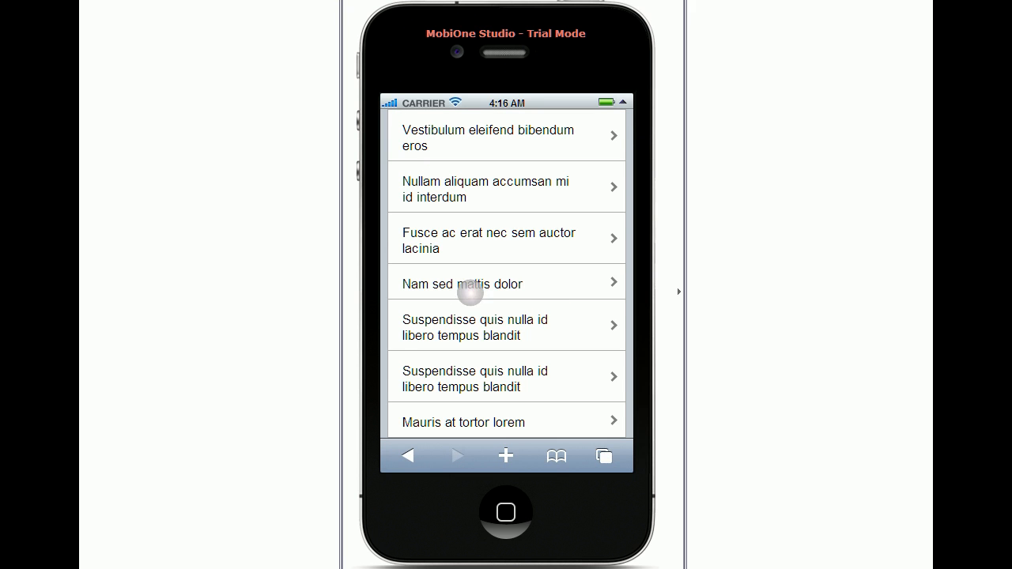
click(462, 284)
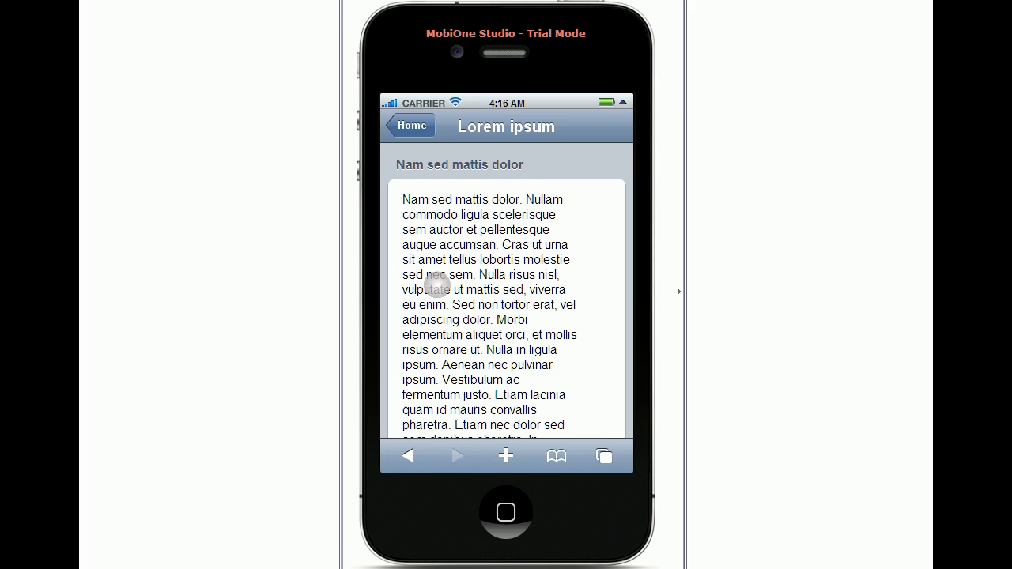
scroll(down, 3)
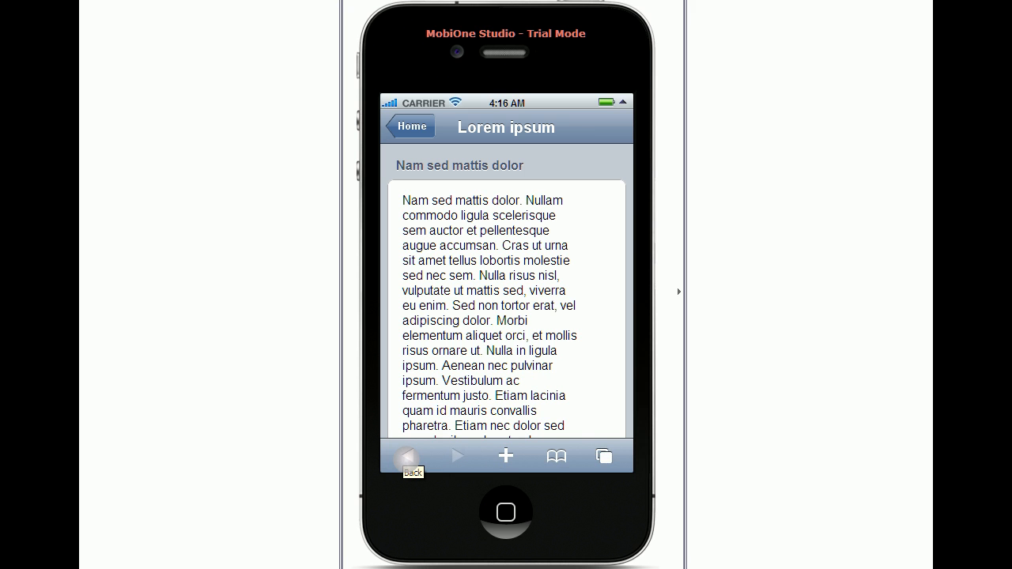
click(409, 126)
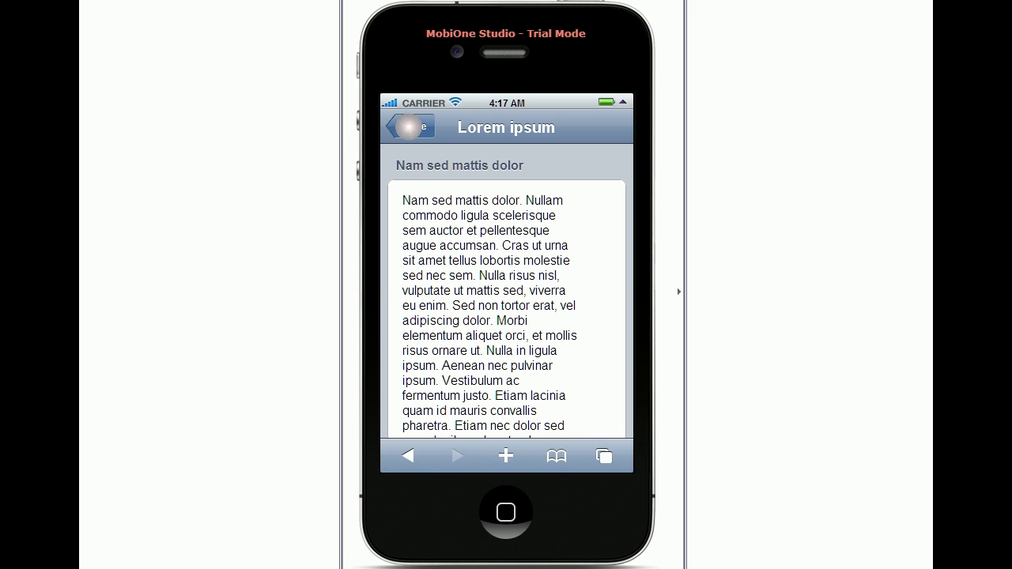
click(408, 127)
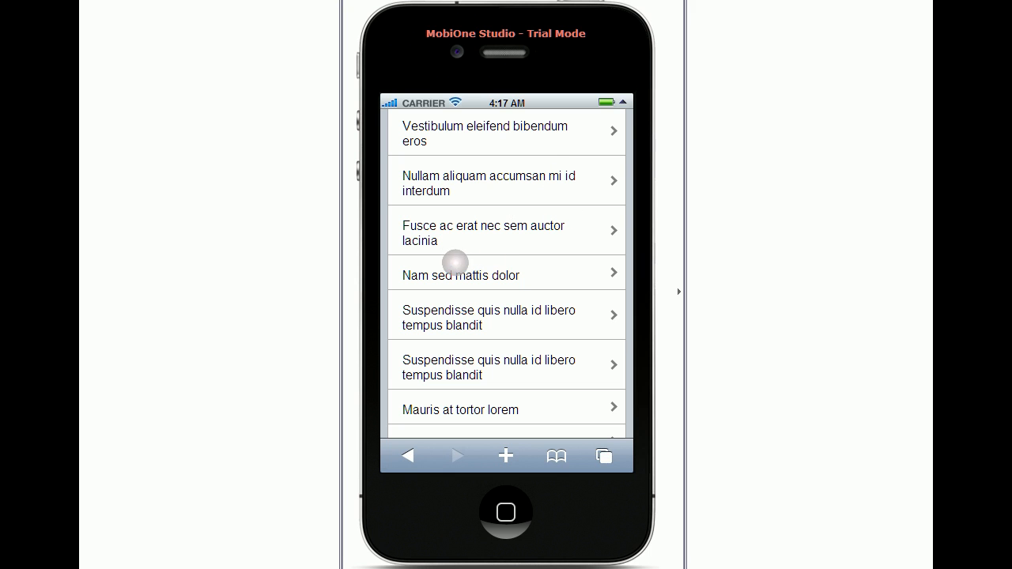
mouse_move(508, 276)
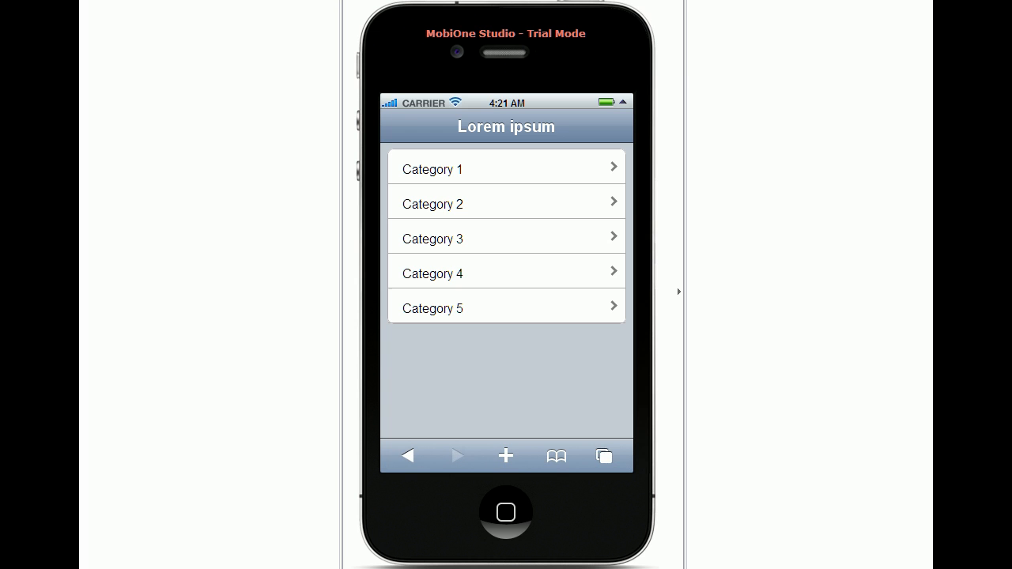
Open Category 4 to see its entries, then go back to the category list.
click(518, 233)
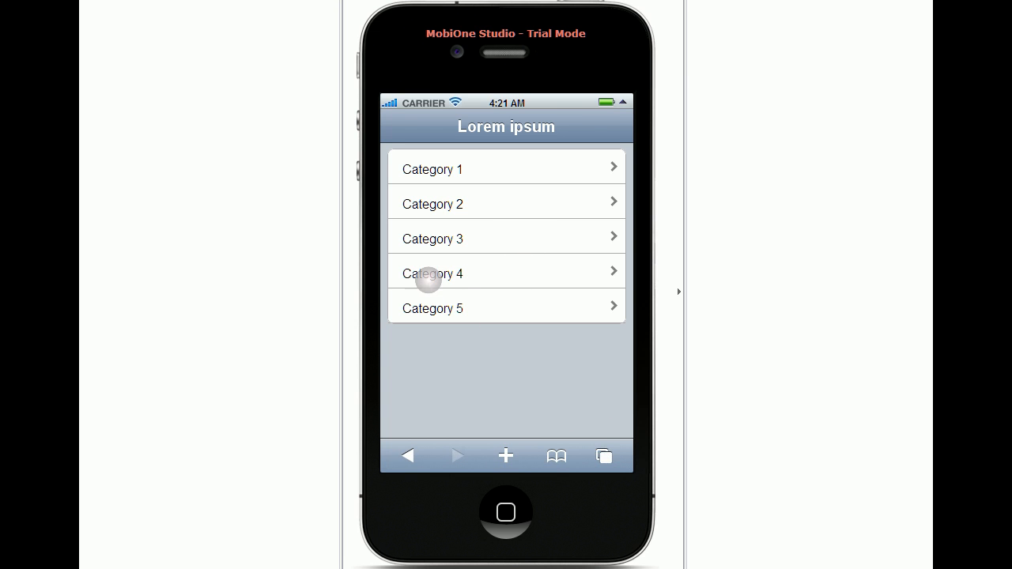
click(432, 273)
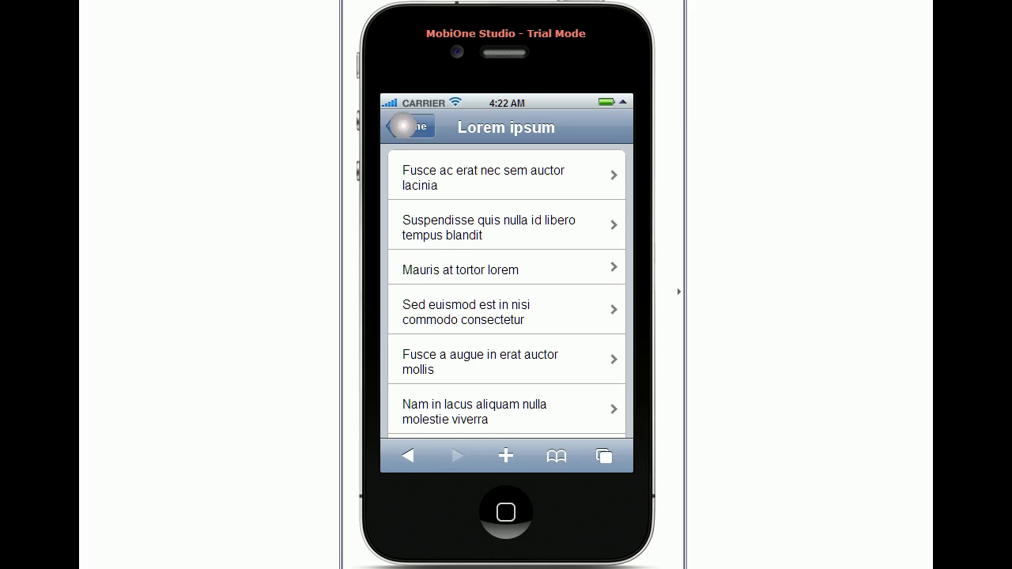
click(506, 202)
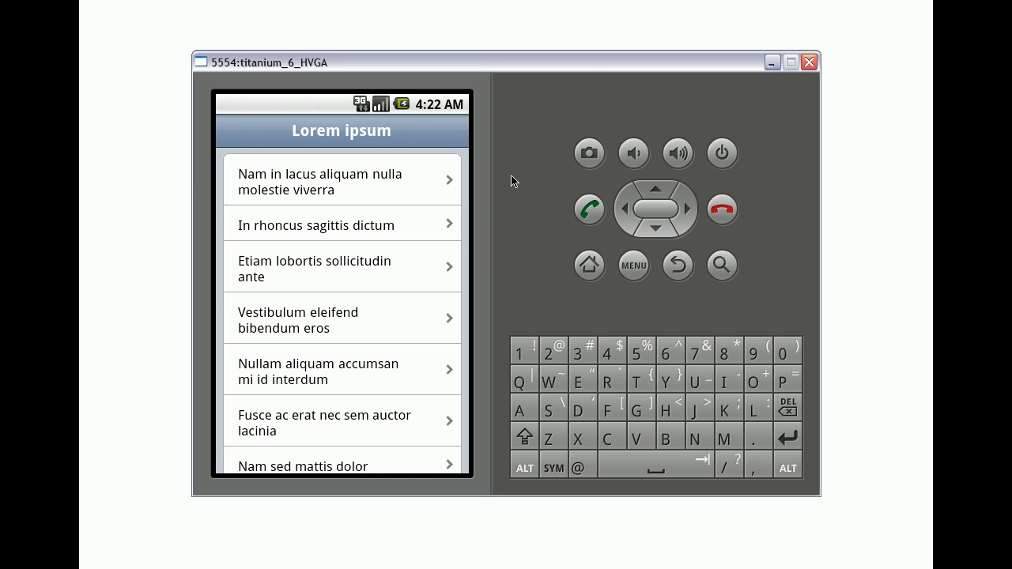
Scroll the Lorem ipsum list to load more rows, then open Morbi dui ligula.
scroll(down, 3)
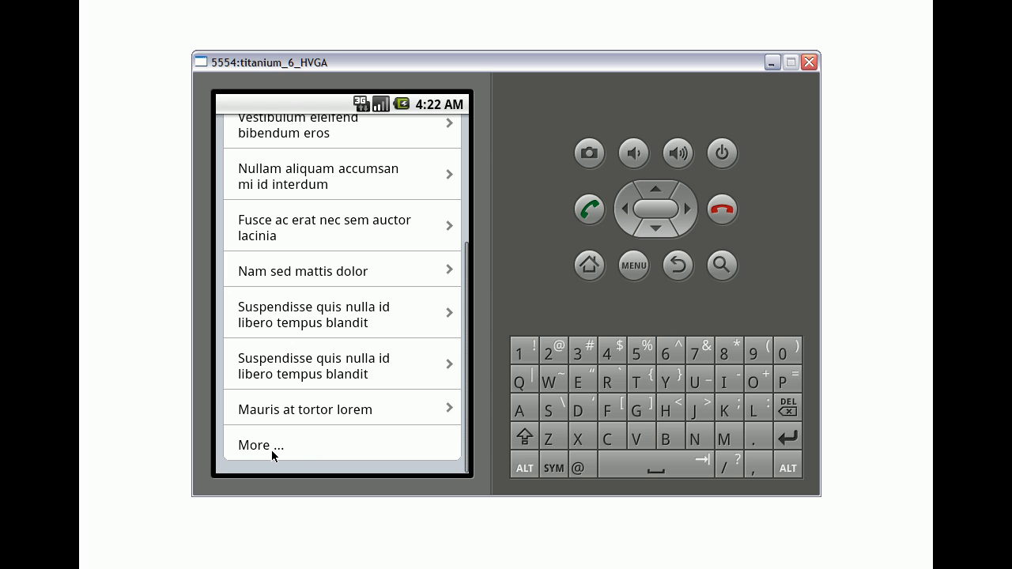
scroll(down, 3)
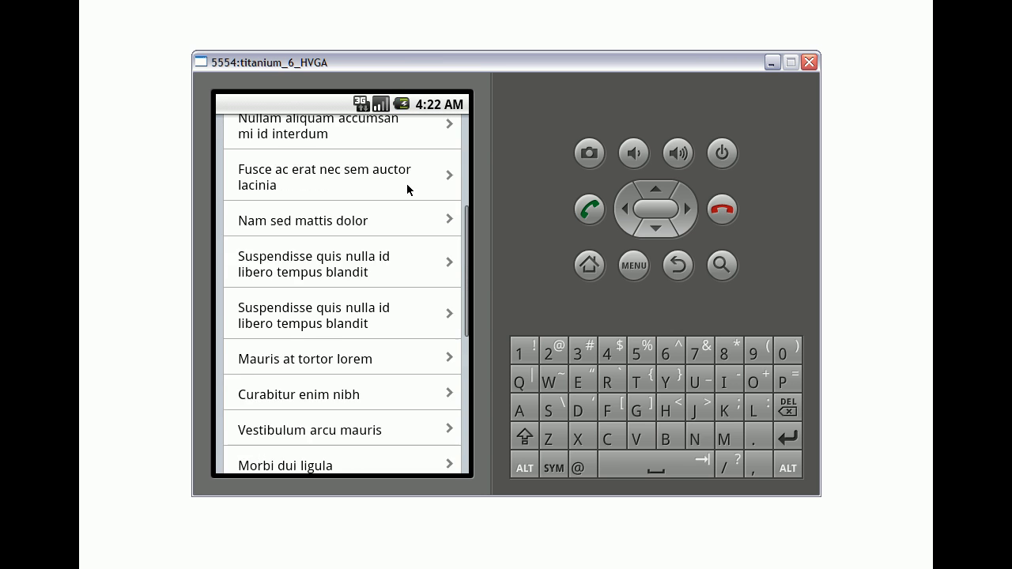
scroll(down, 3)
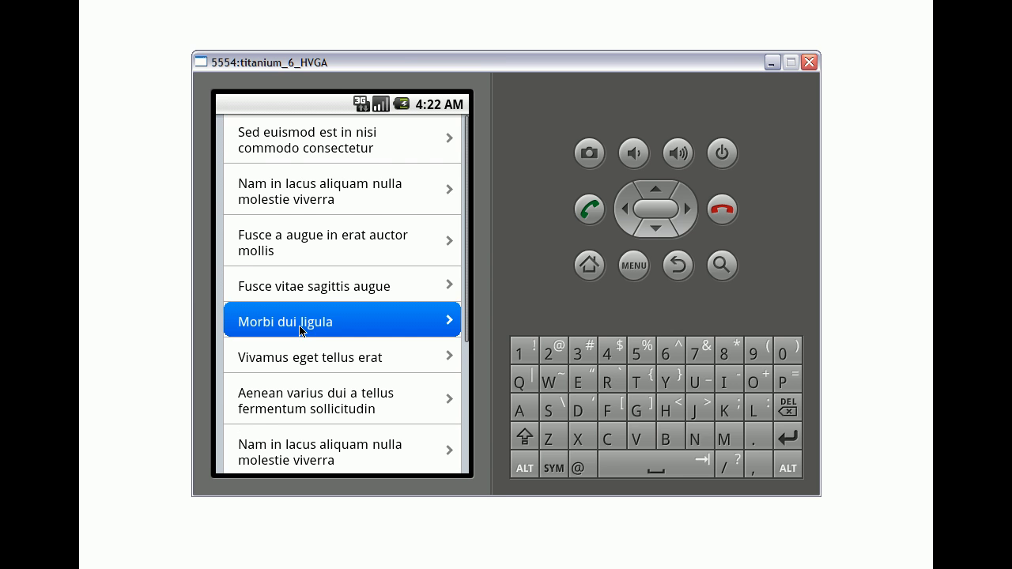
click(342, 321)
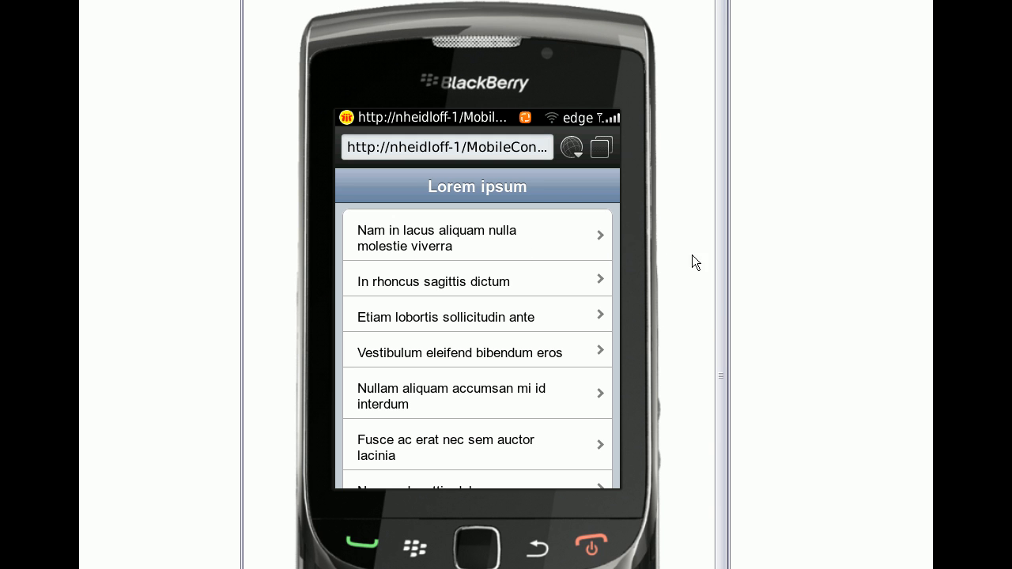
scroll(down, 3)
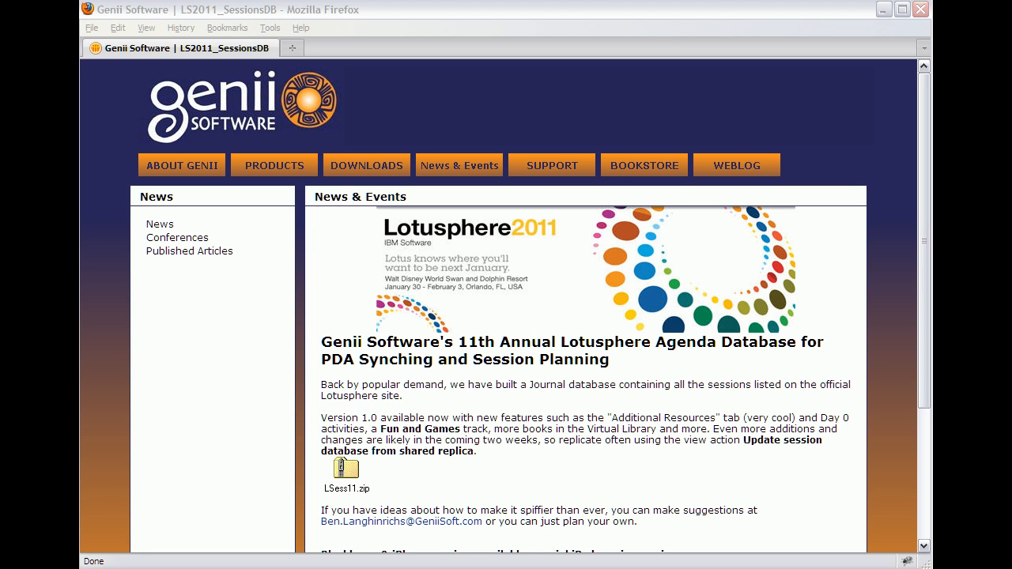
mouse_move(268, 330)
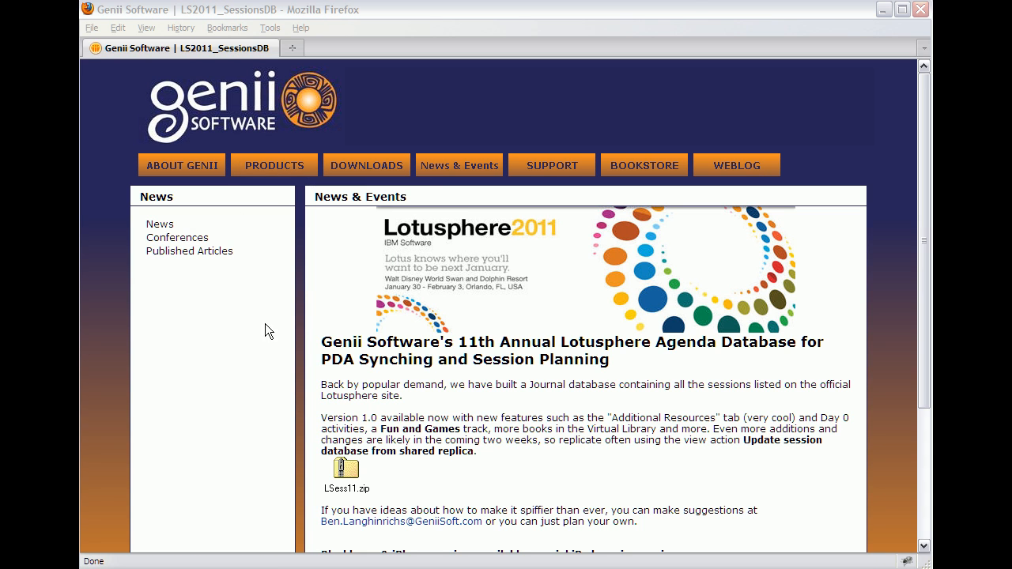
mouse_move(241, 420)
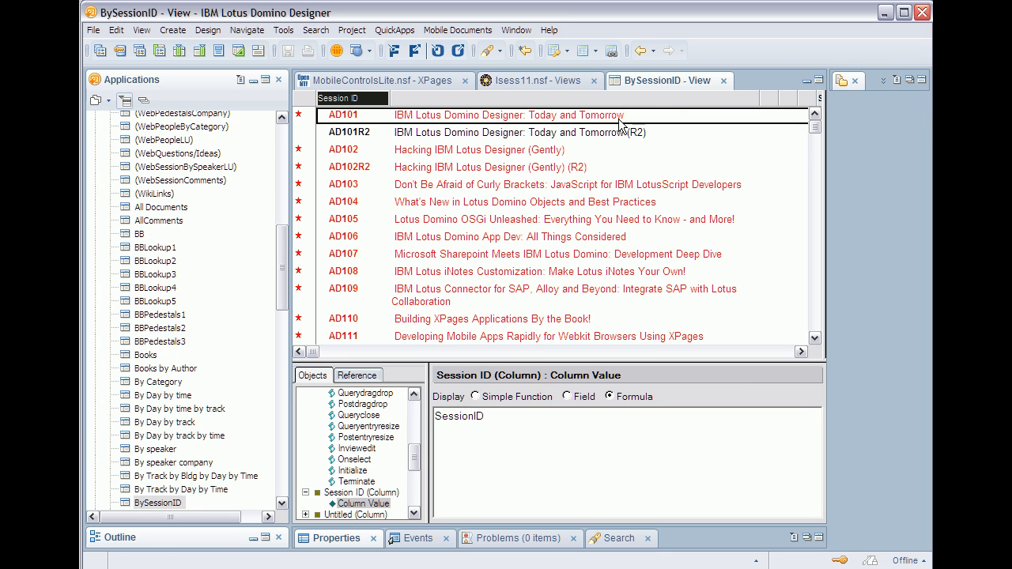
mouse_move(472, 202)
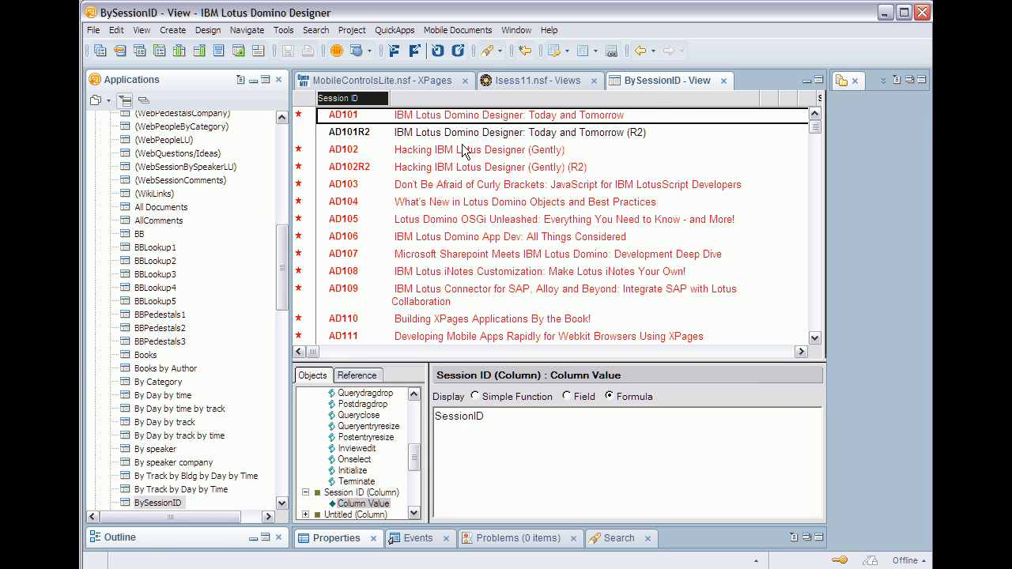
mouse_move(395, 105)
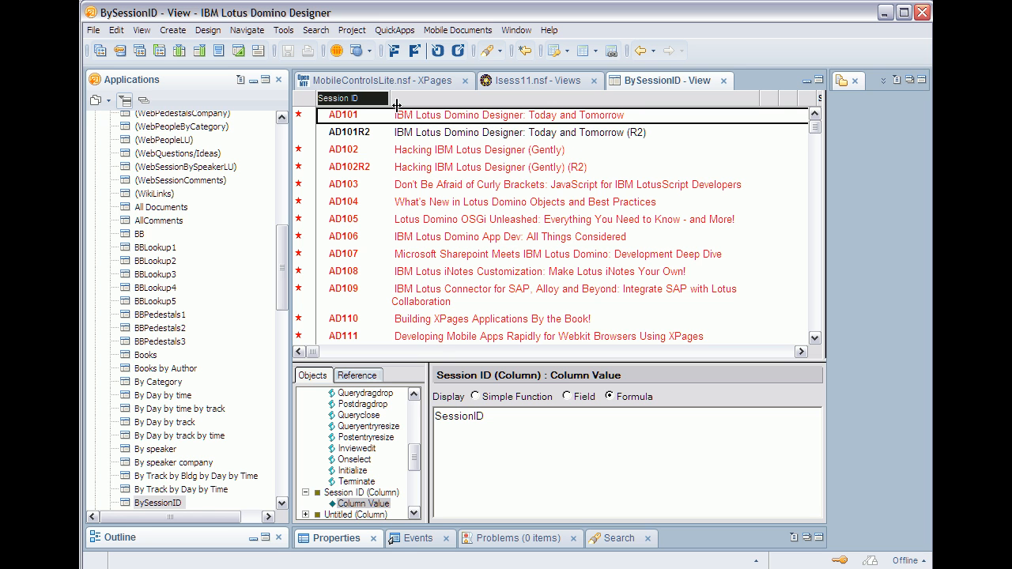
click(372, 80)
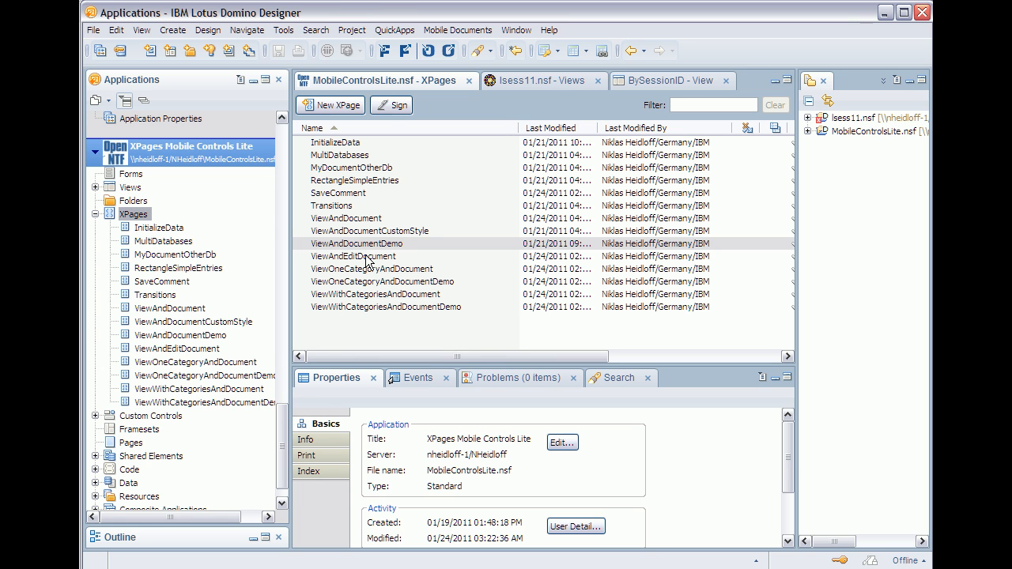
Open the ViewAndDocument XPage and scroll its Source to the xc:mPage home definition.
click(345, 218)
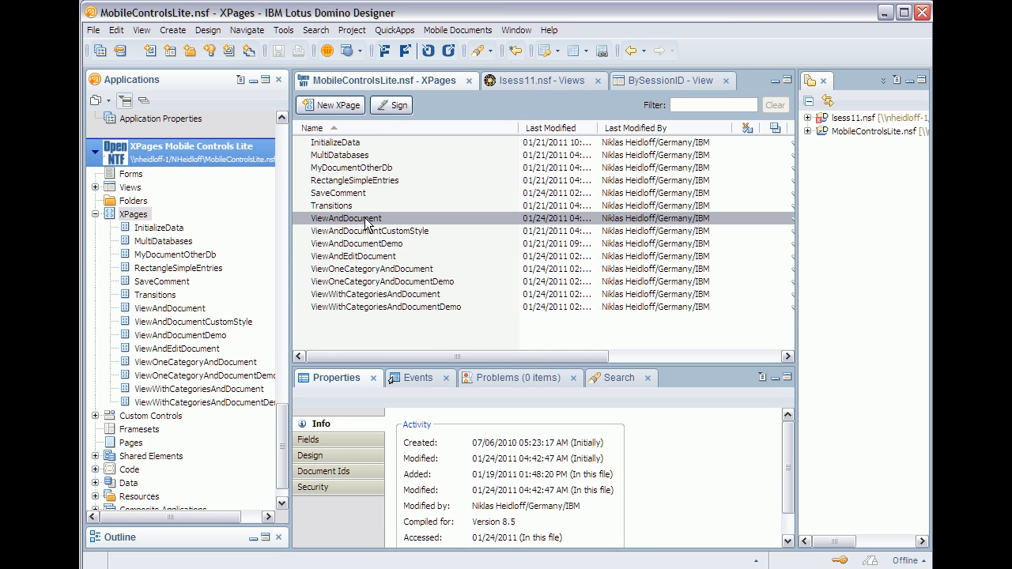
double_click(345, 218)
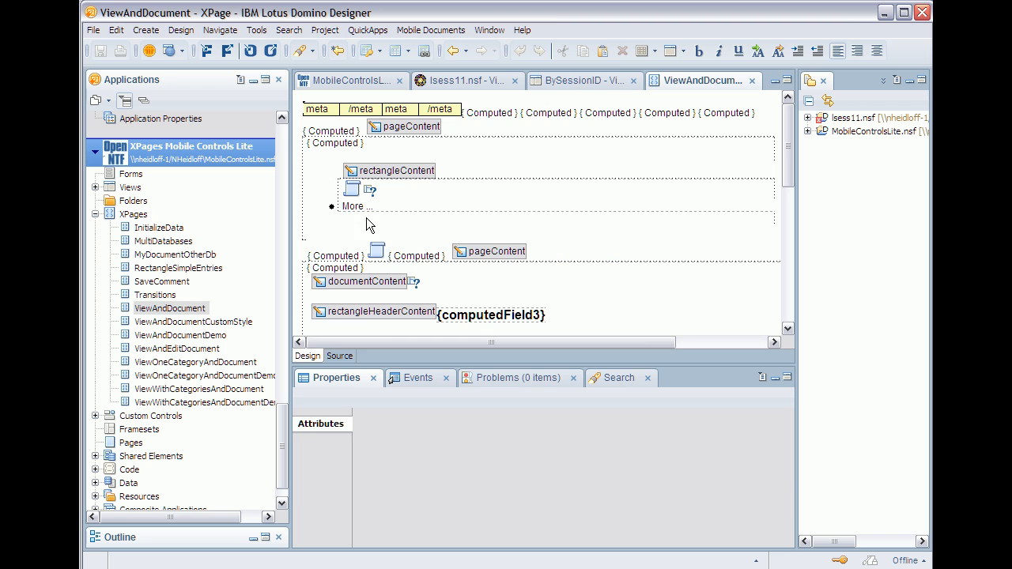
click(340, 355)
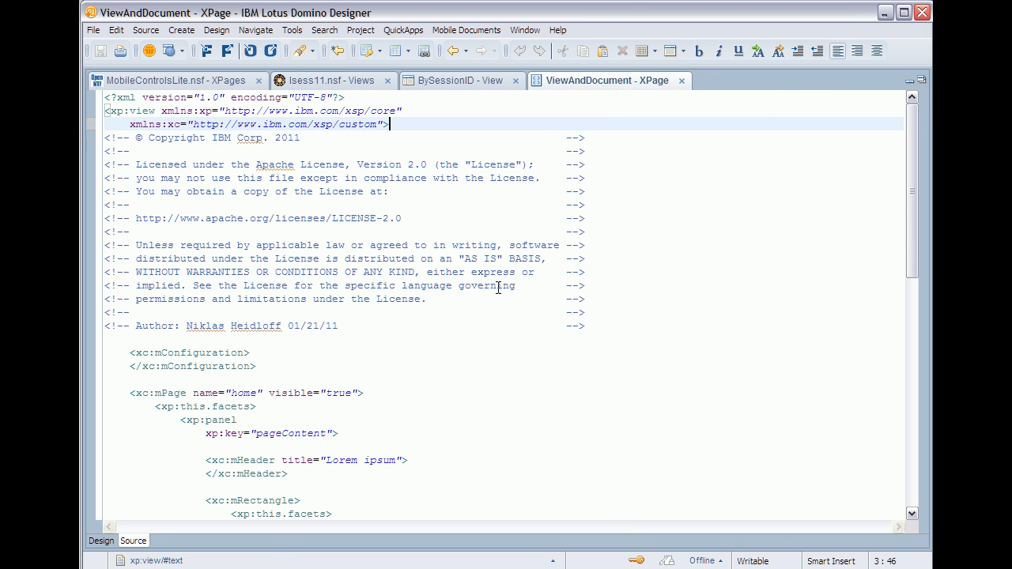
scroll(down, 3)
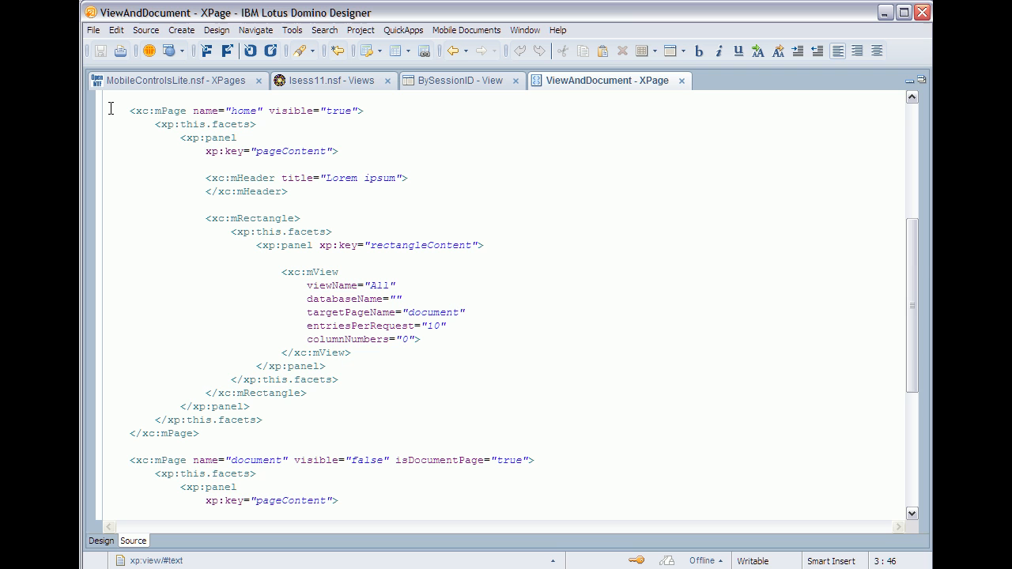
mouse_move(125, 110)
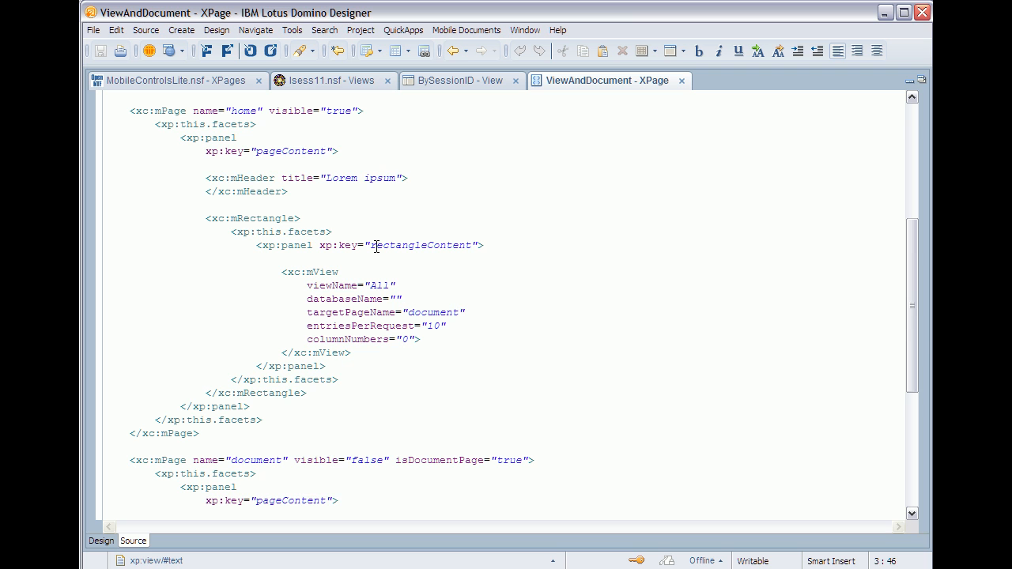
Set header title Lotusphere, view BySessionID, database lsess11.nsf and columns 0,1.
click(340, 177)
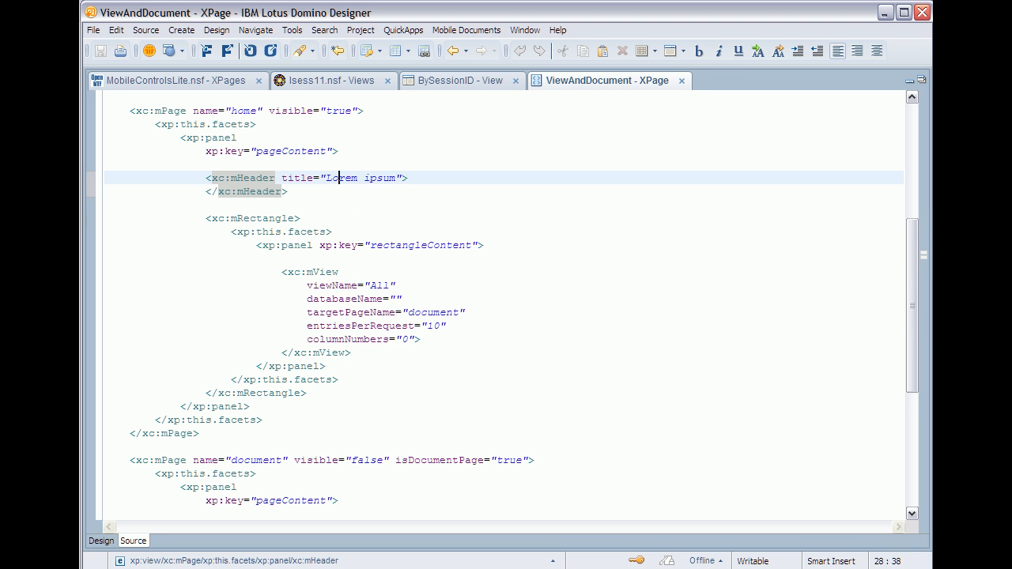
text(Lotusphere)
click(504, 284)
text(BySessionID1)
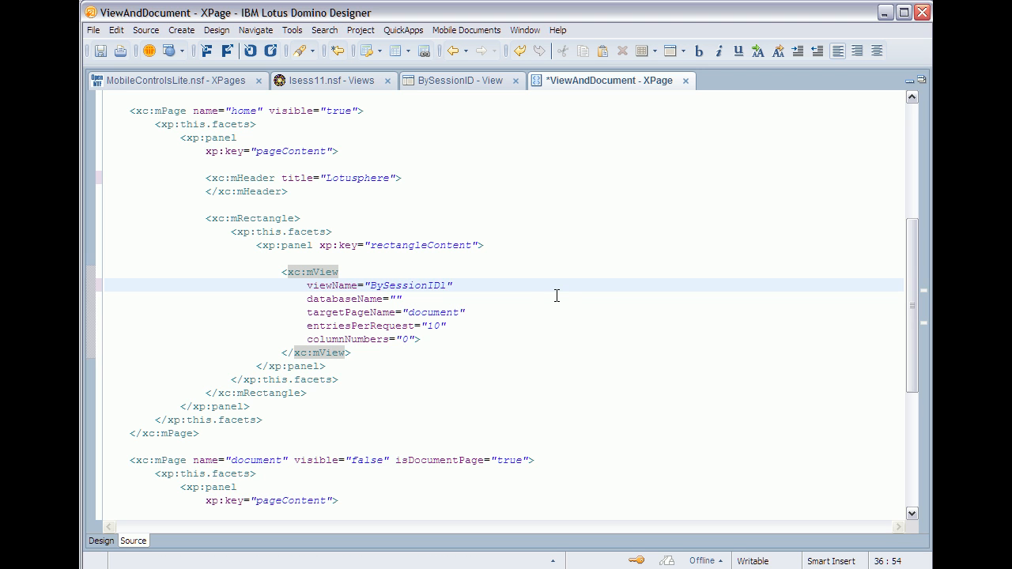
text(lsess11.nsf)
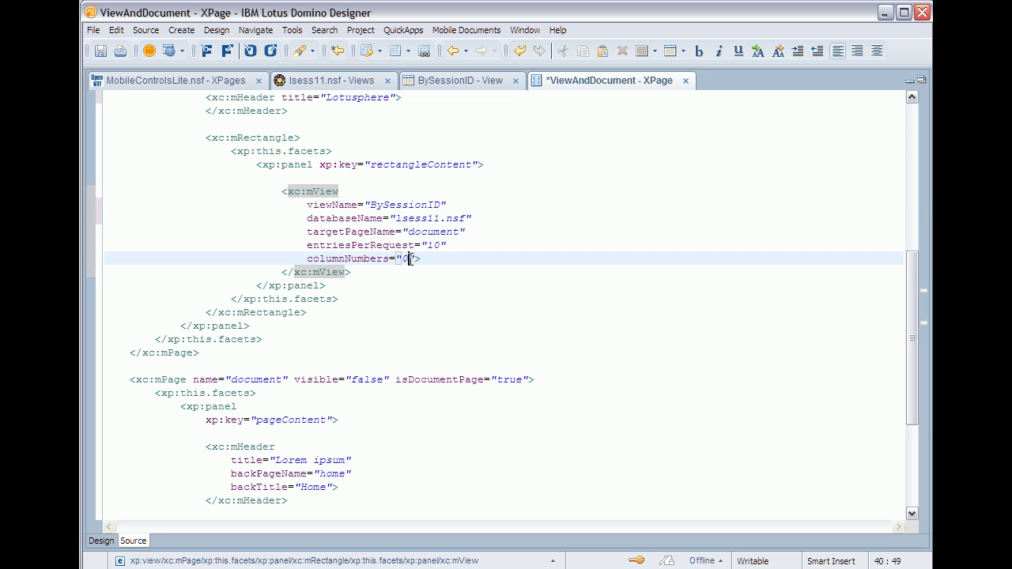
mouse_move(648, 284)
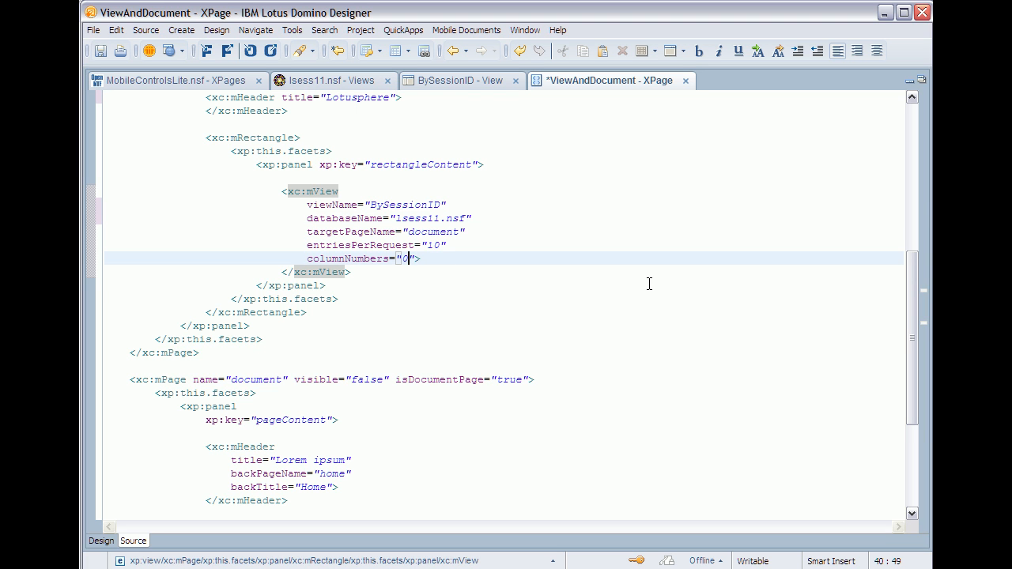
text(,1)
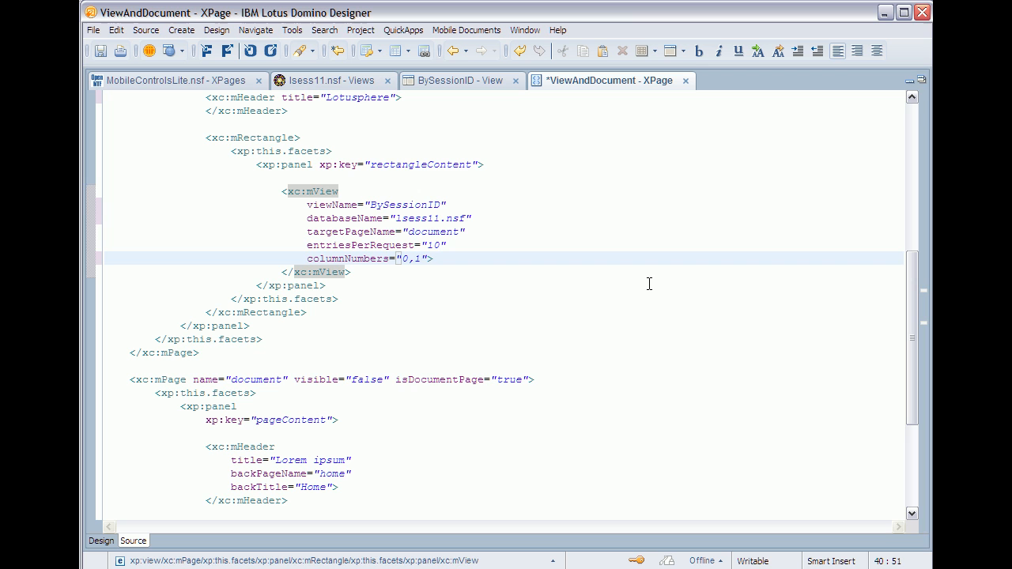
mouse_move(439, 285)
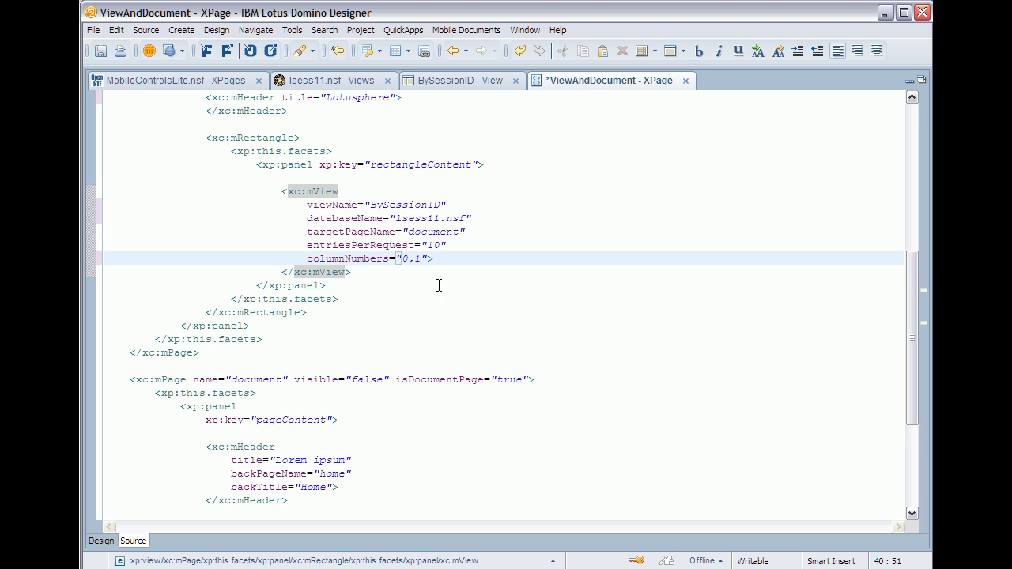
click(411, 258)
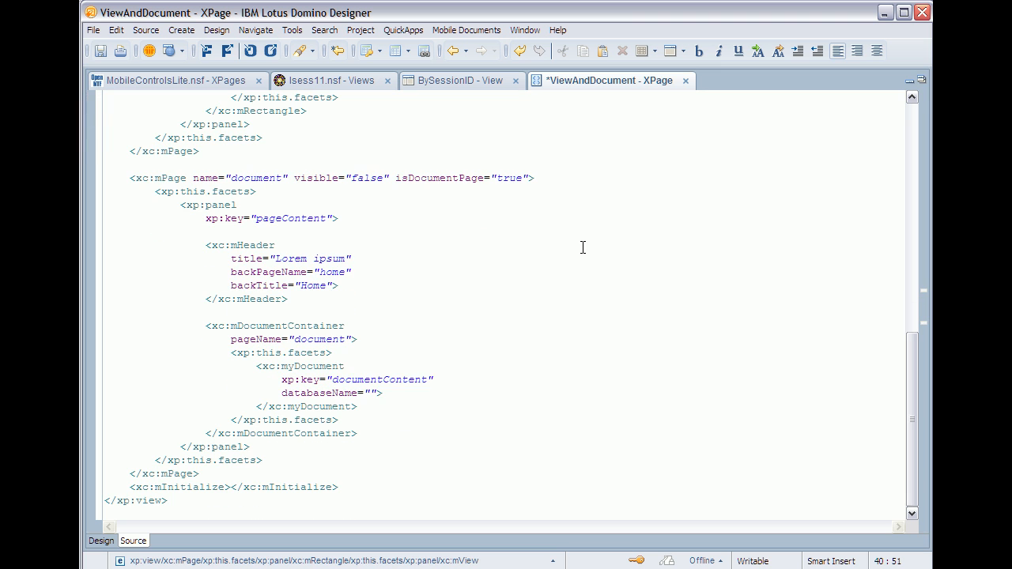
Switch to the MobiOne iPhone simulator to load the edited ViewAndDocument page.
click(372, 393)
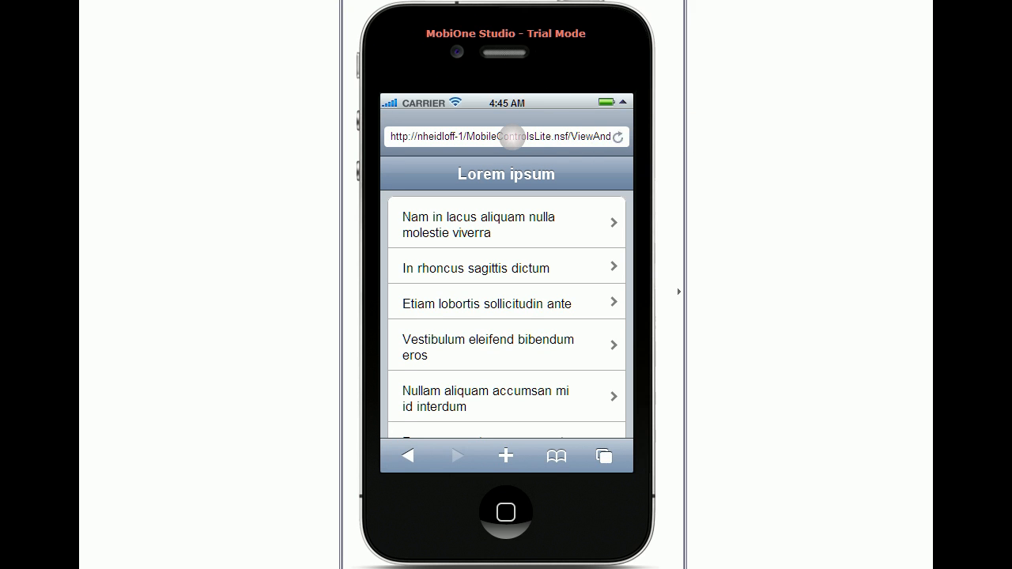
Reload the simulator page and scroll through the Lotusphere session list from AD101.
click(506, 136)
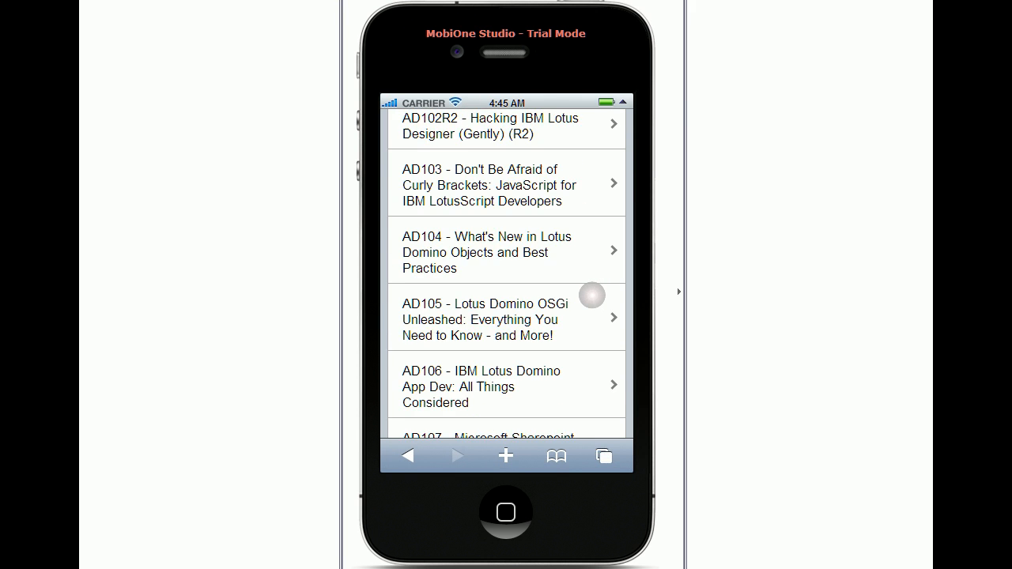
scroll(down, 3)
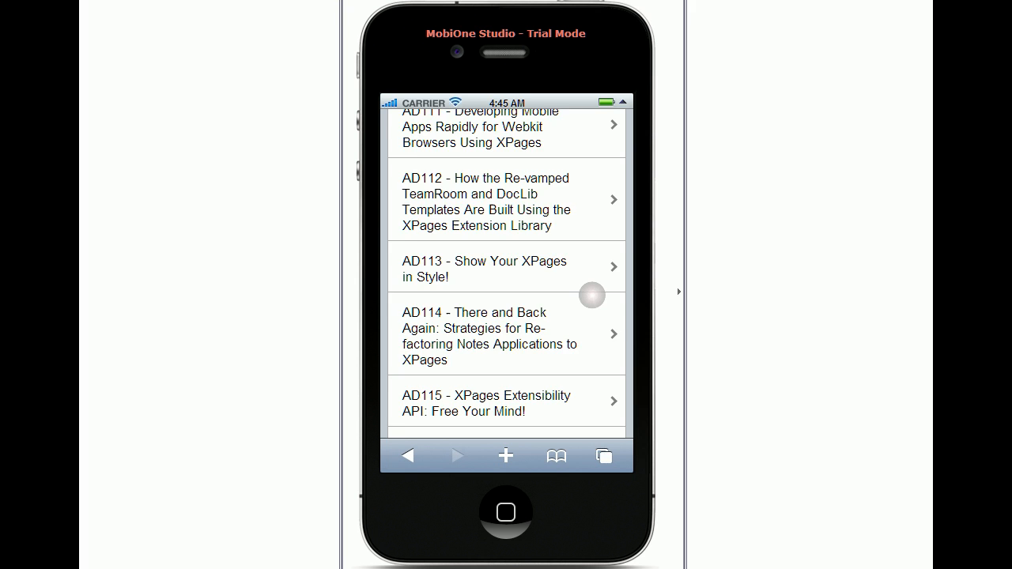
scroll(down, 3)
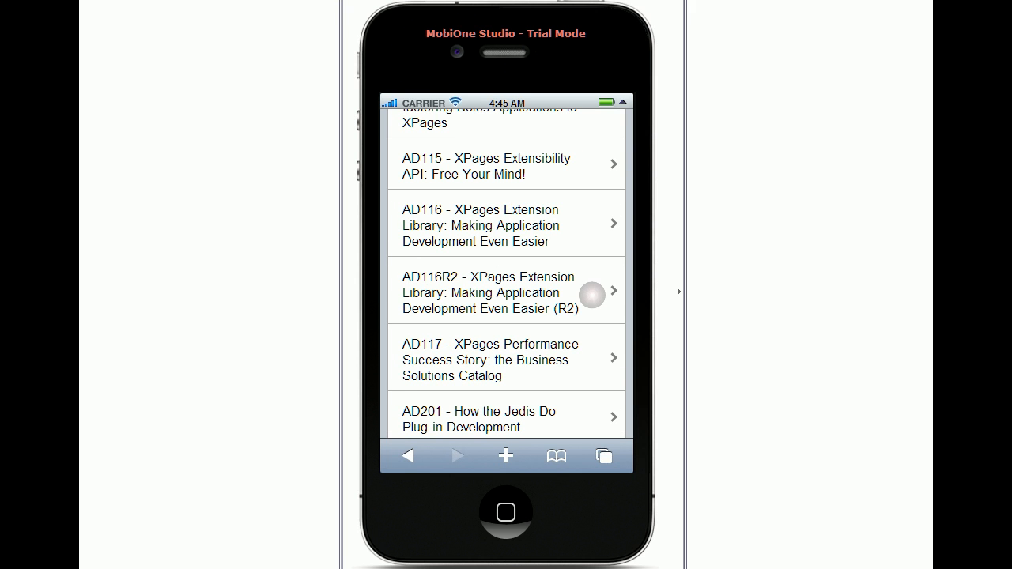
scroll(down, 3)
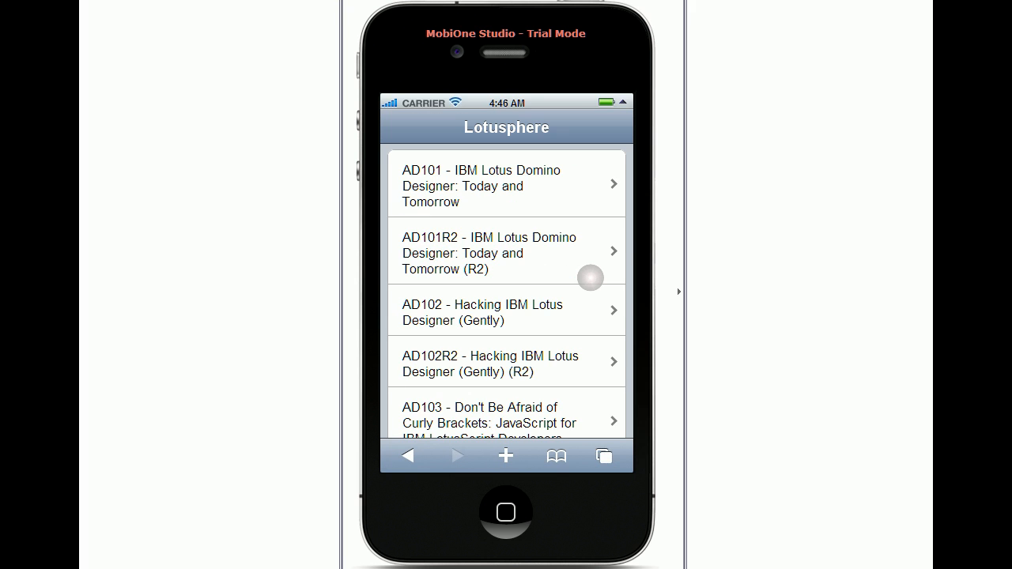
mouse_move(219, 468)
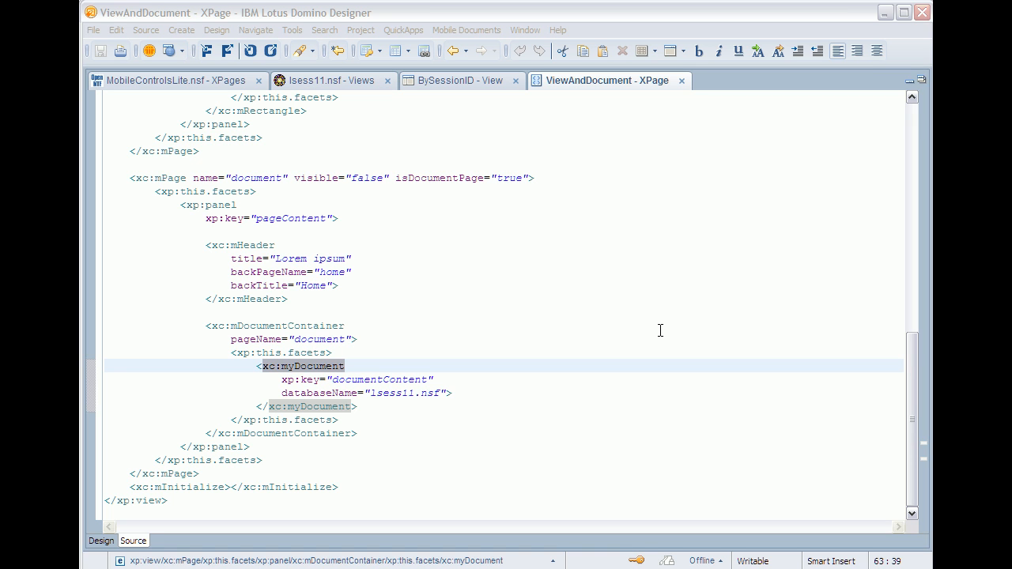
mouse_move(511, 348)
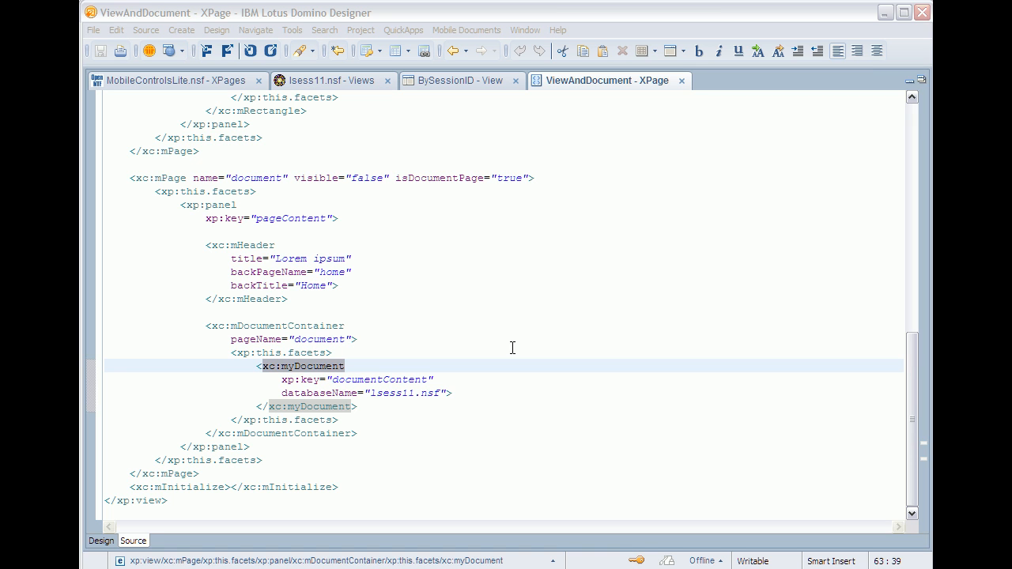
mouse_move(179, 180)
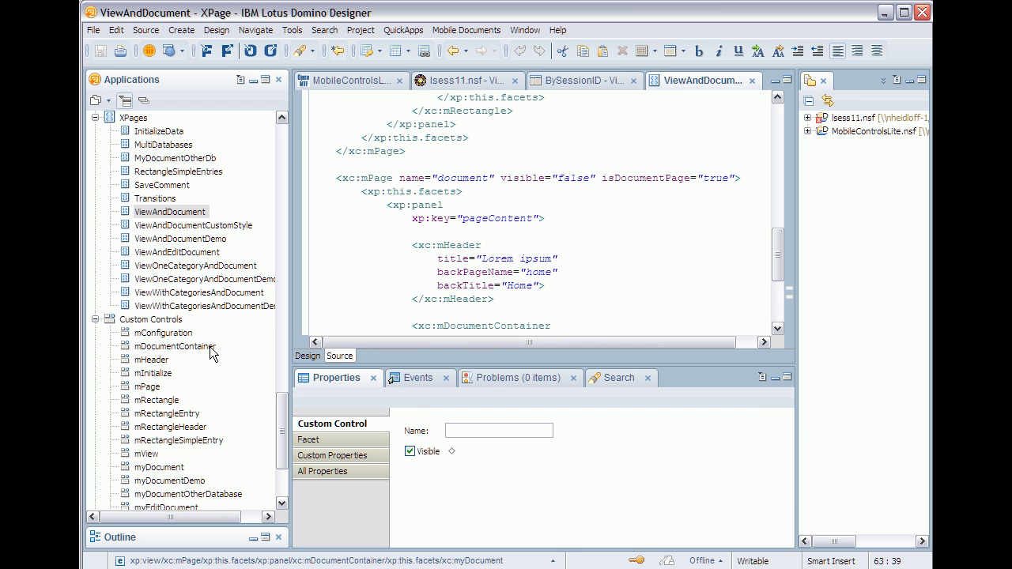
mouse_move(156, 477)
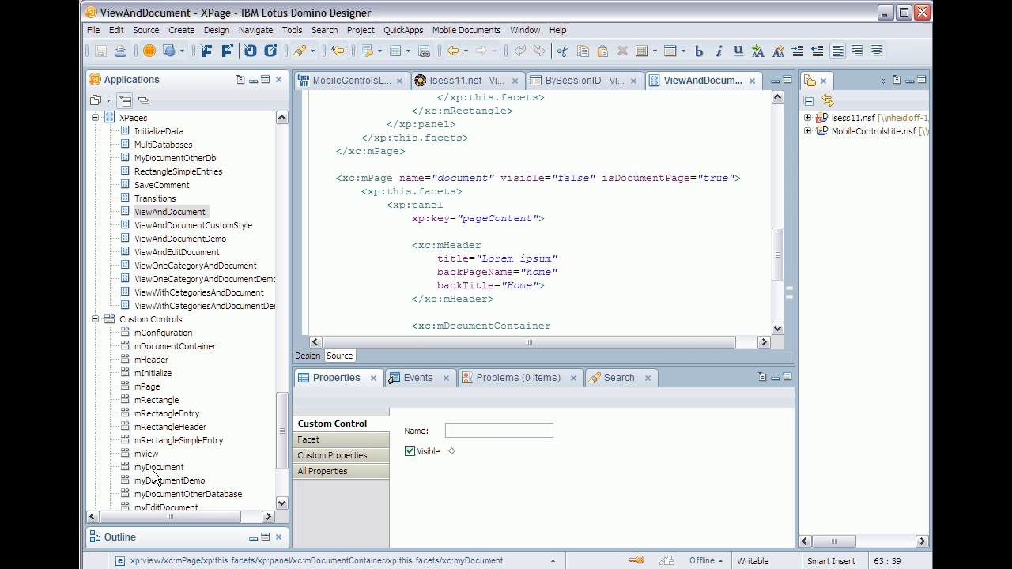
Open the myDocument custom control from Custom Controls in design mode.
double_click(159, 467)
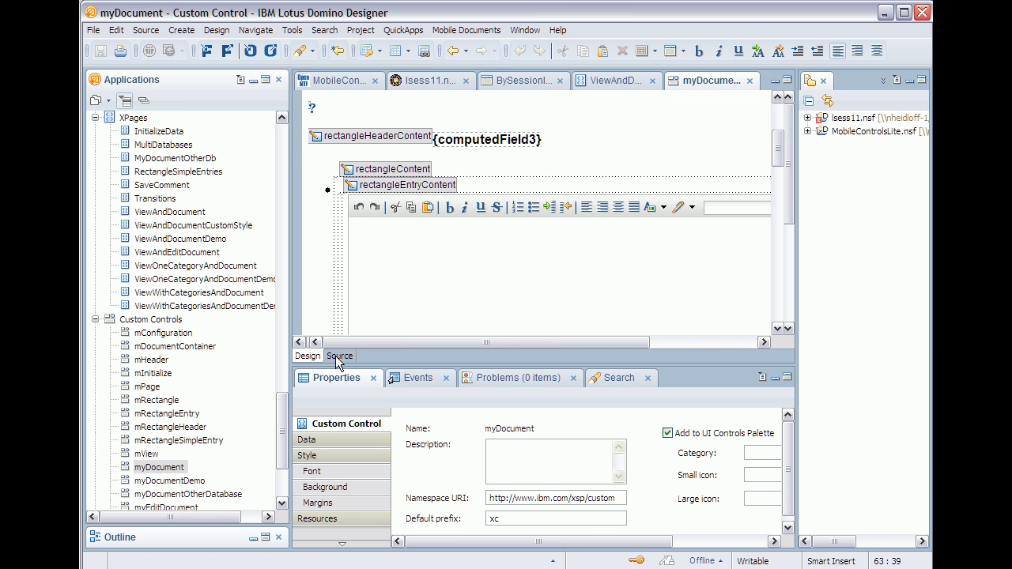
click(340, 356)
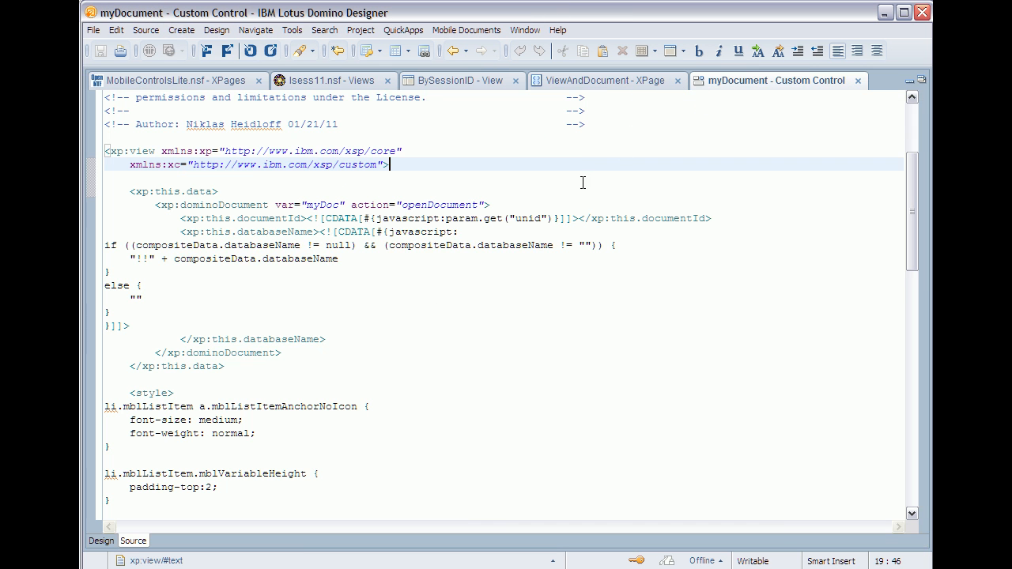
scroll(down, 3)
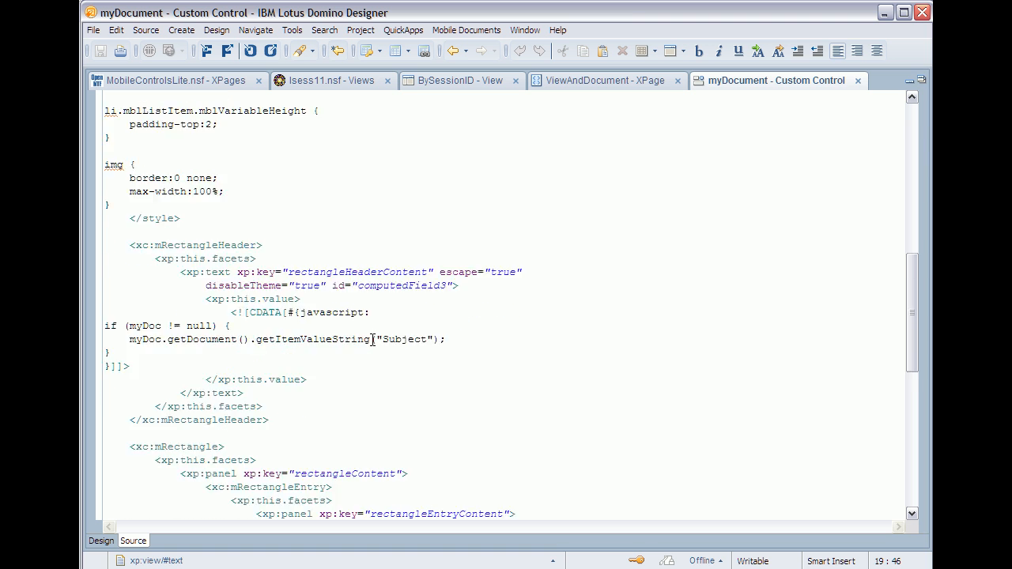
scroll(down, 3)
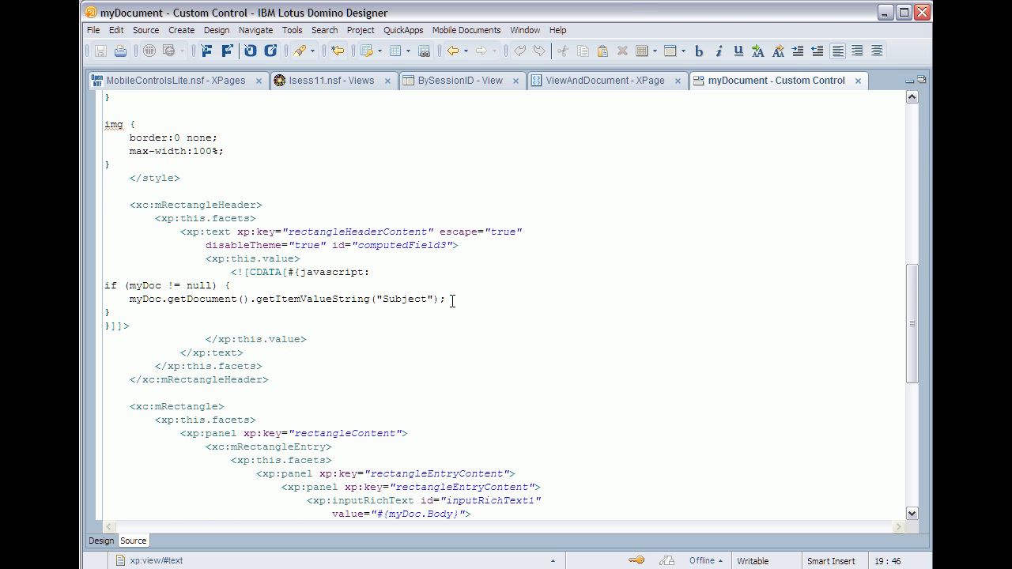
click(403, 299)
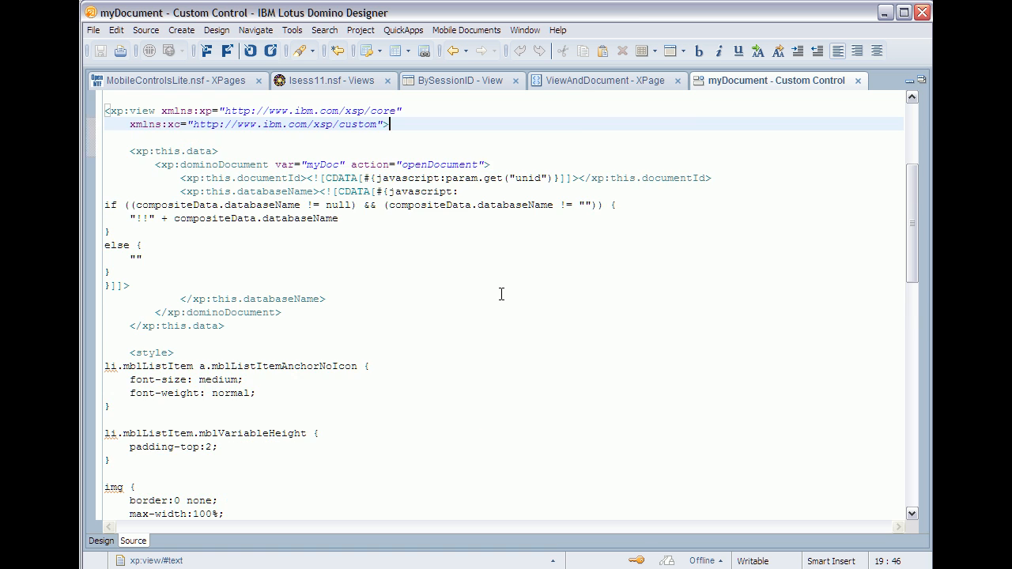
scroll(down, 3)
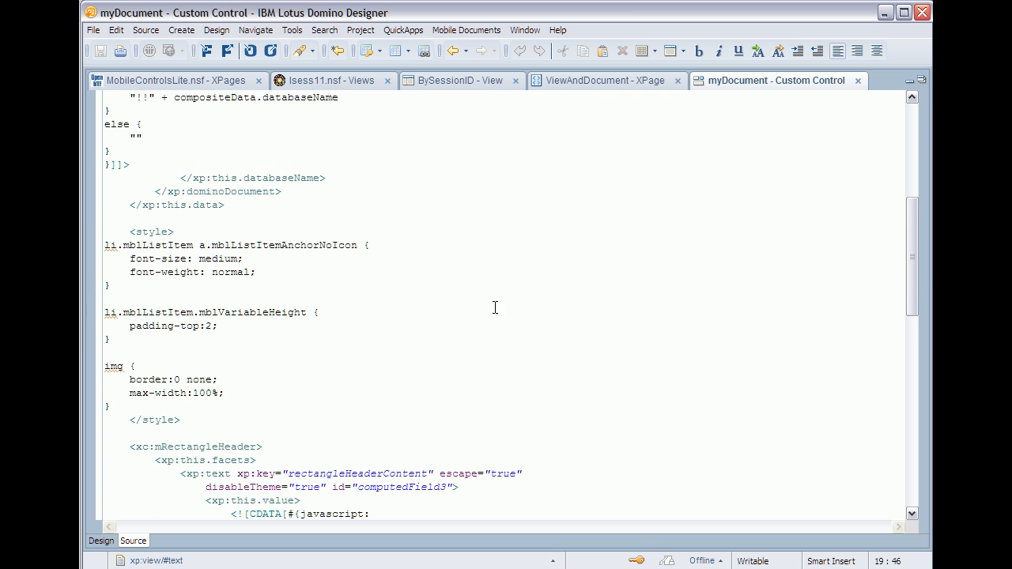
click(241, 394)
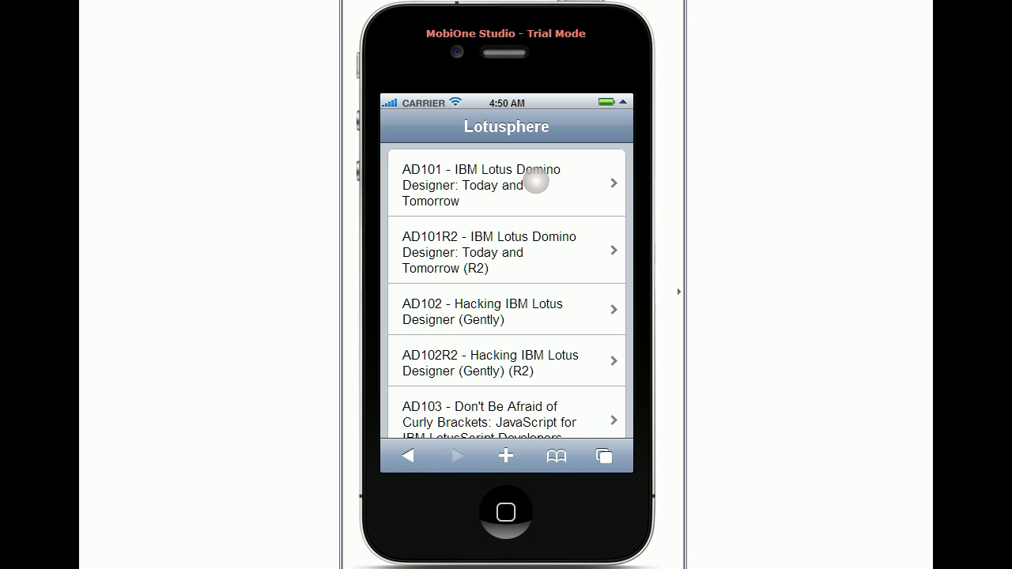
View the AD101 session page, return Home, then open and scroll AD104's page.
click(478, 185)
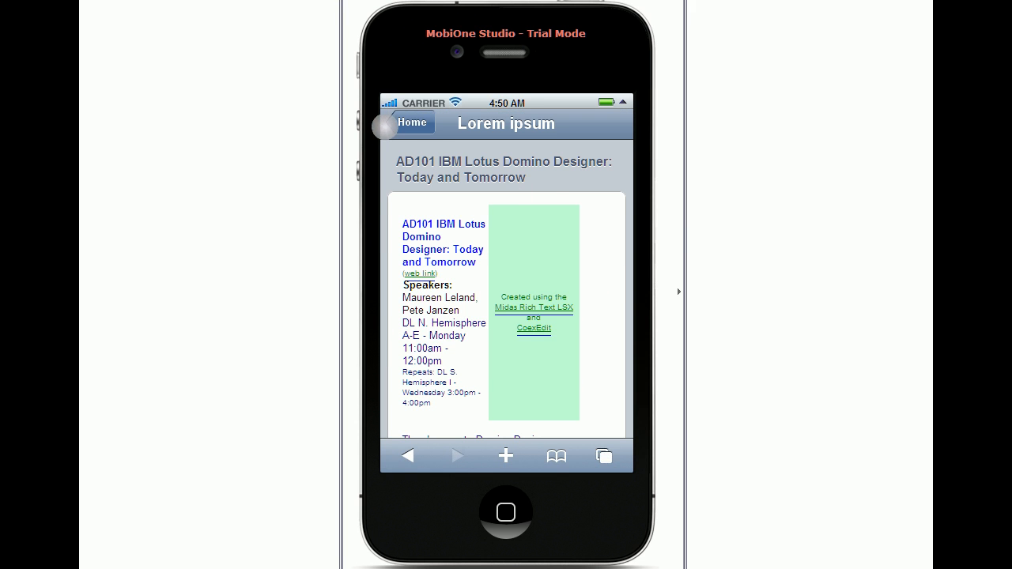
click(406, 122)
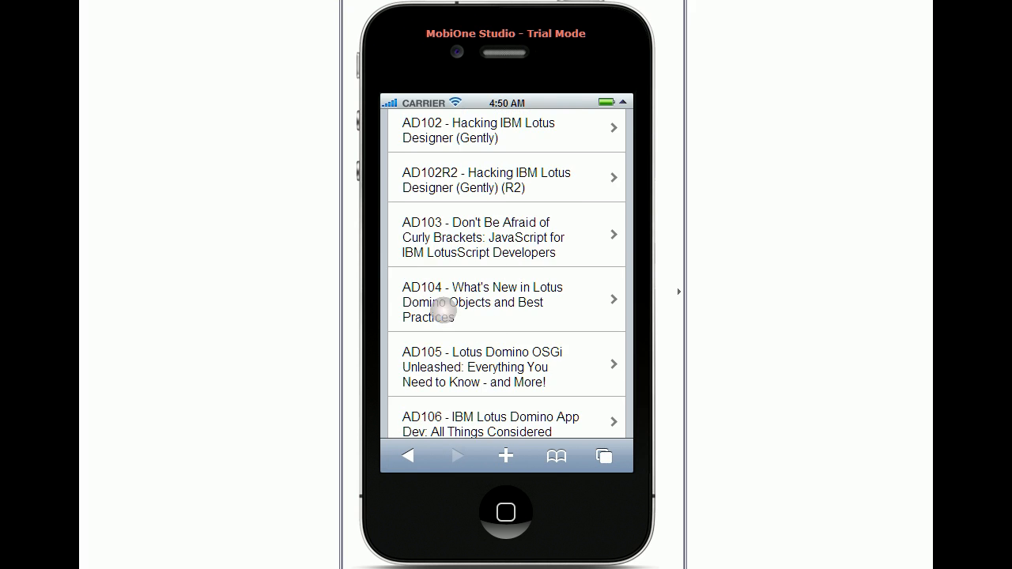
click(482, 302)
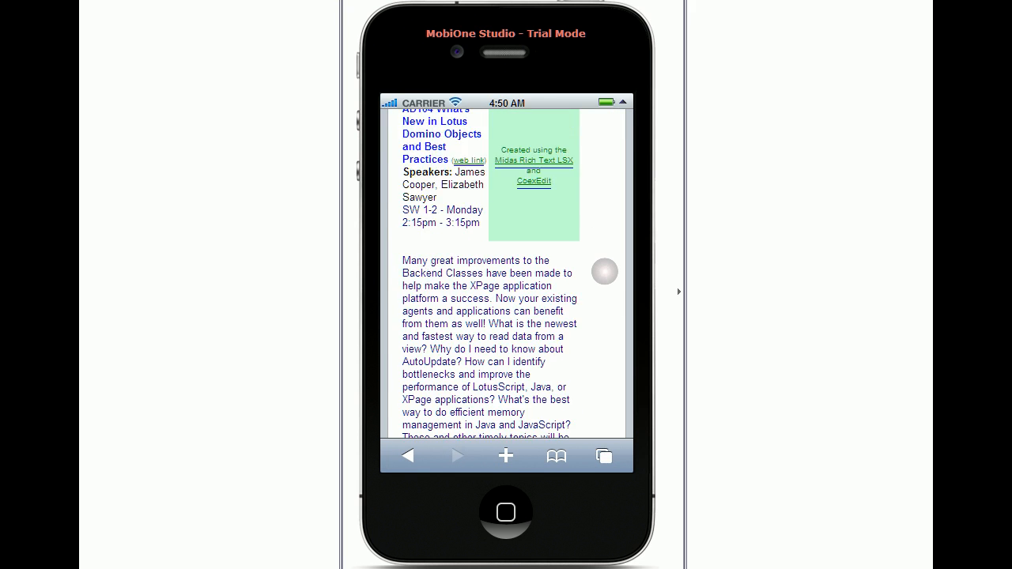
scroll(down, 3)
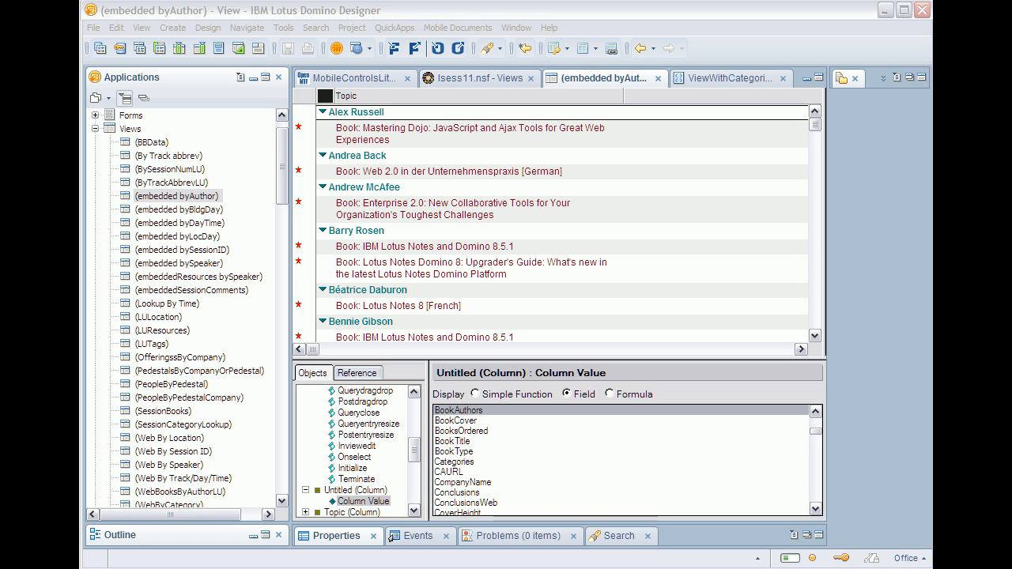
mouse_move(926, 265)
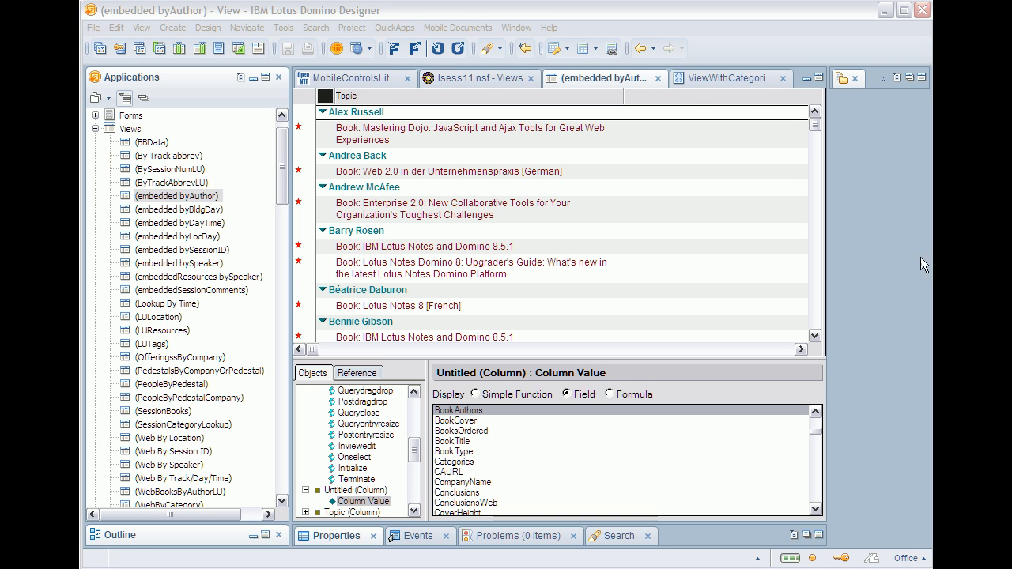
Switch to the ViewWithCategoriesAndDocumentDemo source tab showing the eByAuthor home mPage.
click(702, 77)
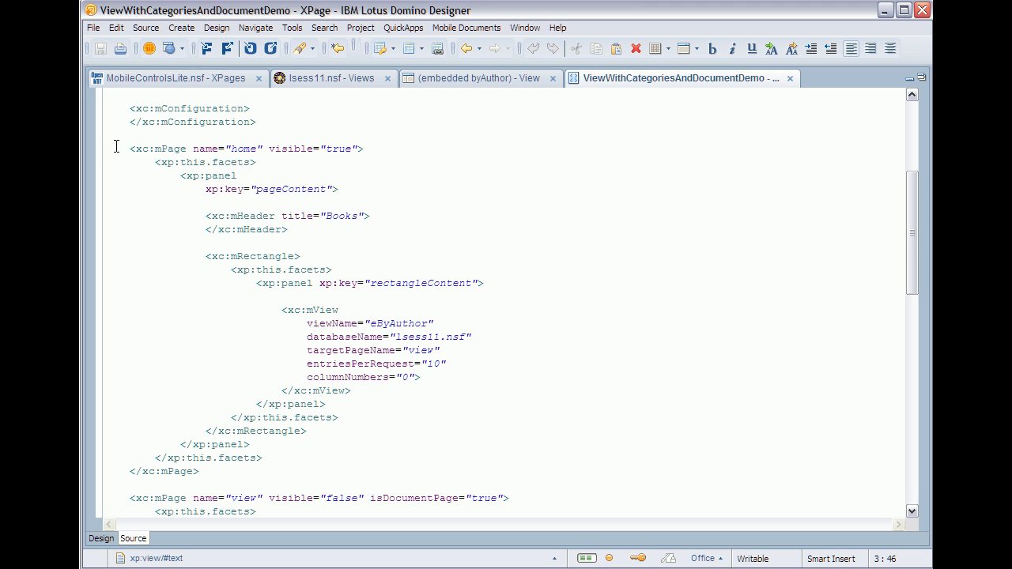
mouse_move(259, 373)
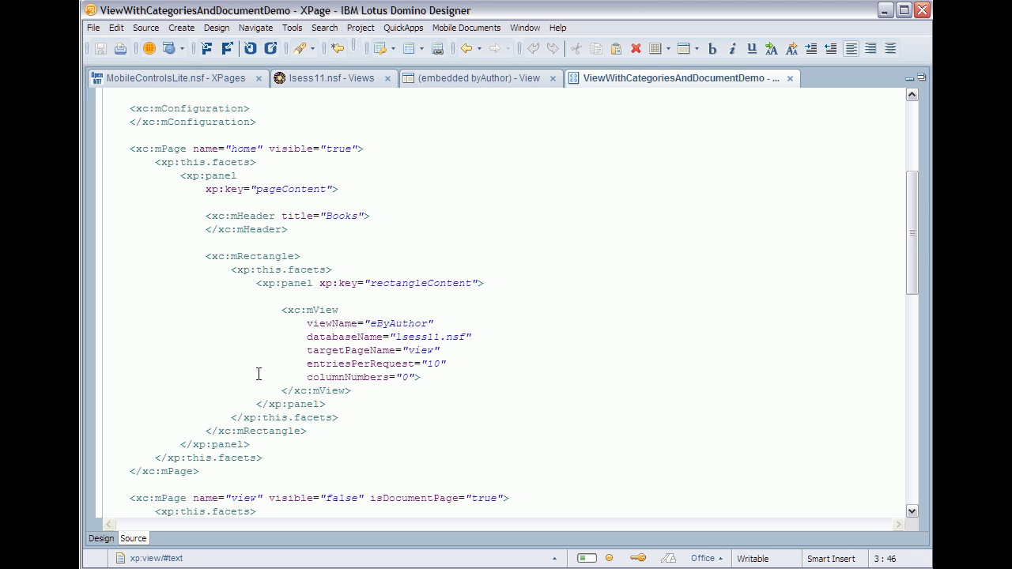
mouse_move(501, 371)
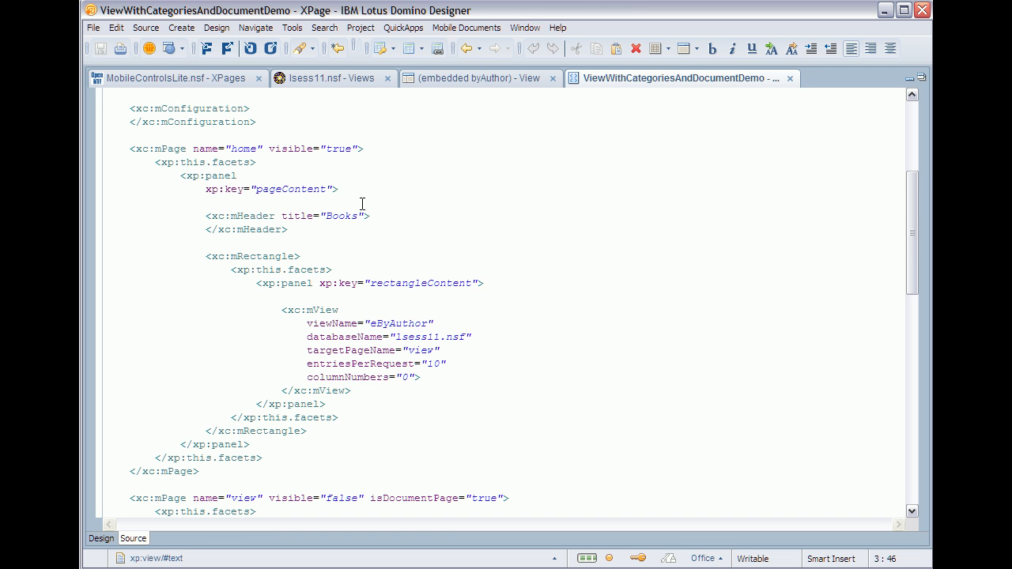
scroll(down, 3)
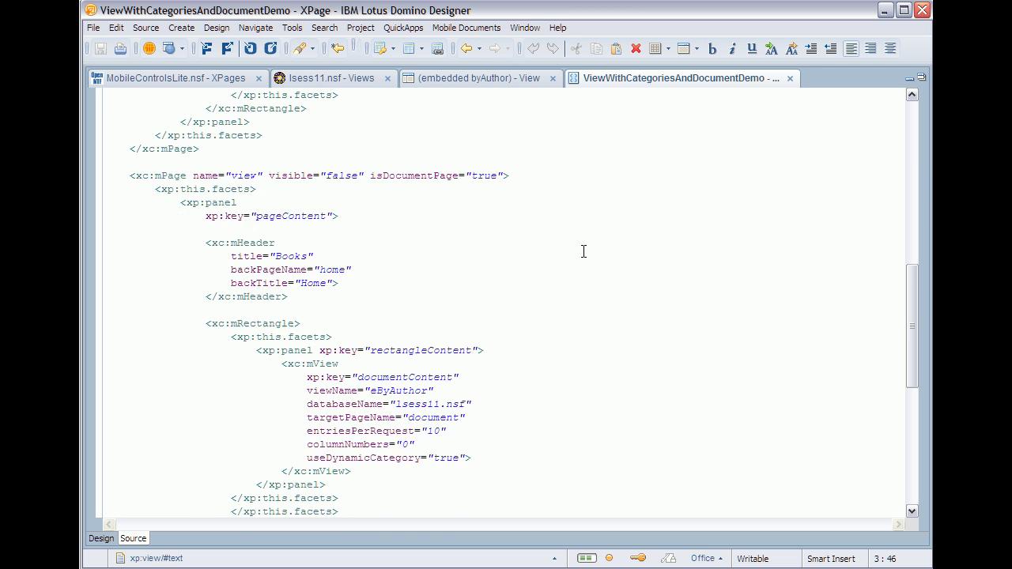
scroll(down, 3)
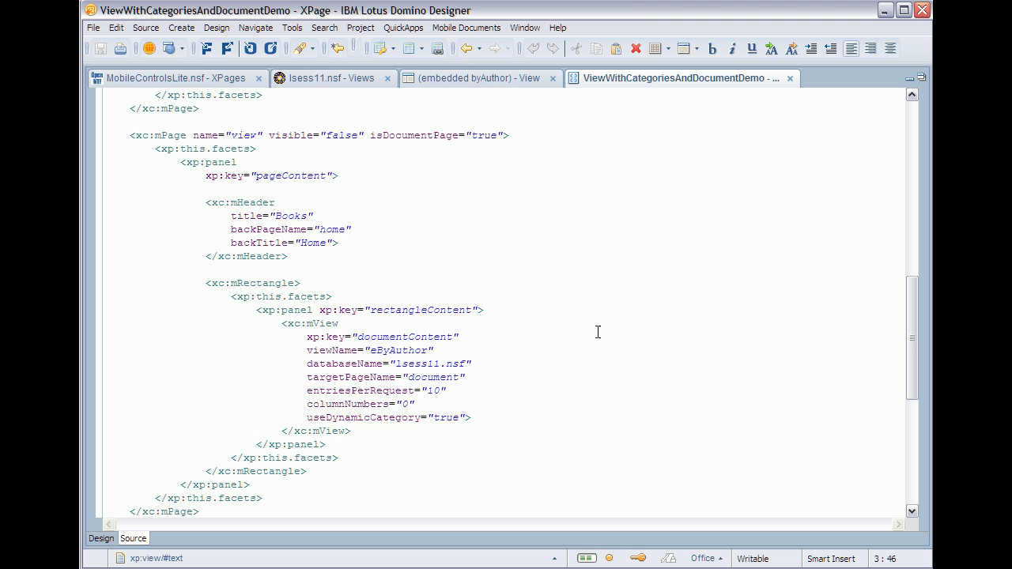
mouse_move(548, 370)
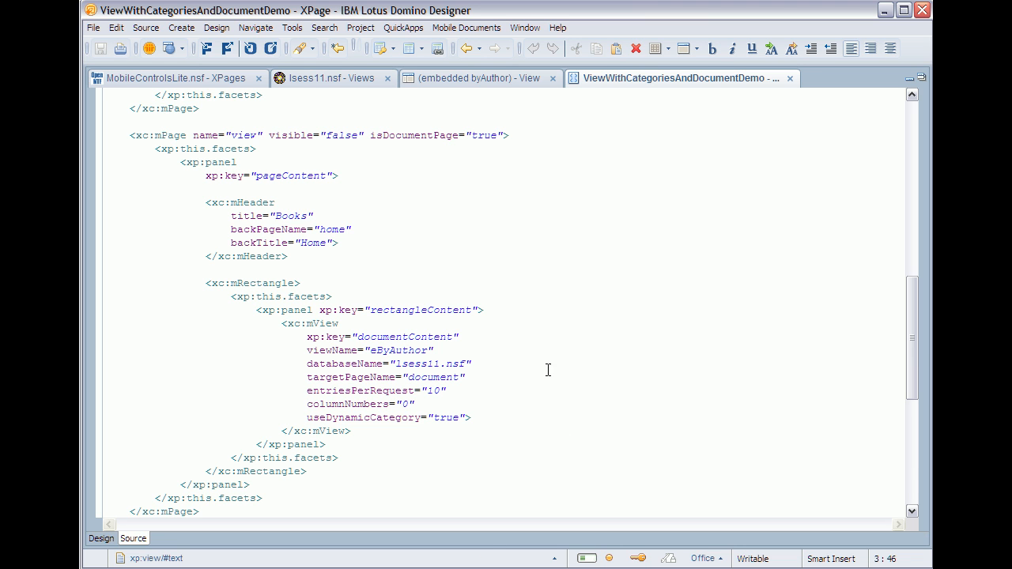
scroll(down, 3)
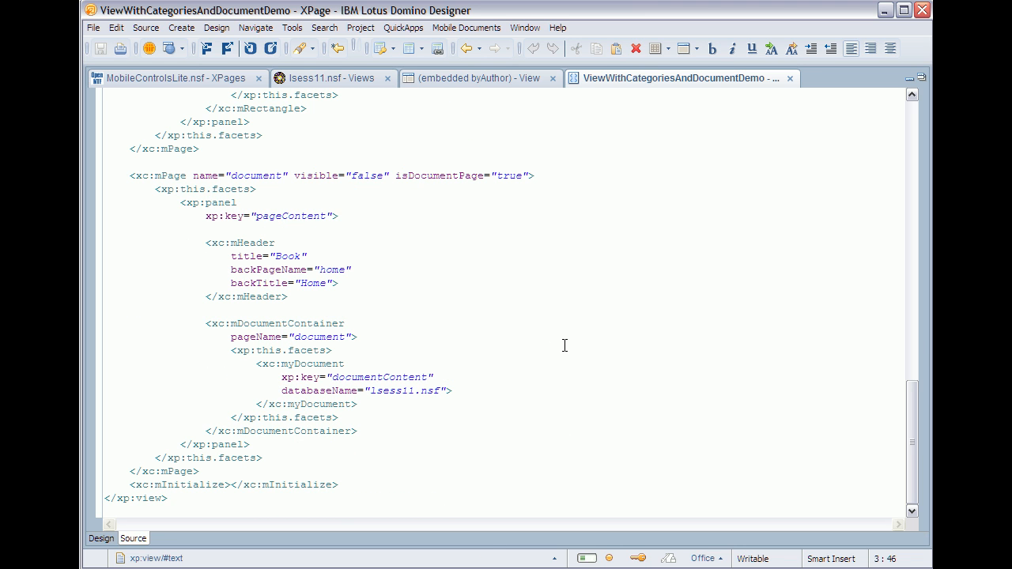
mouse_move(709, 242)
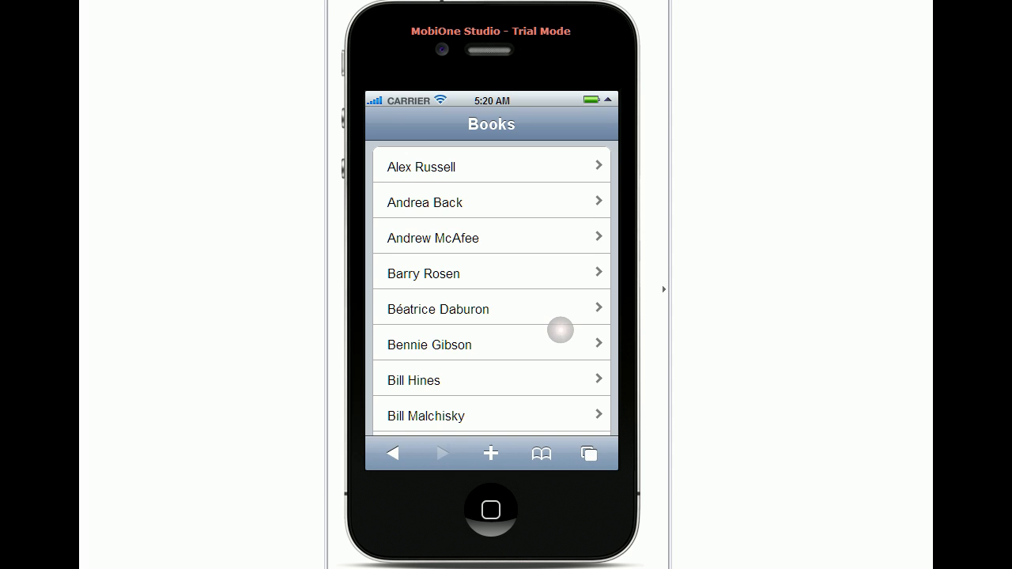
List Andrew McAfee's books and open the Enterprise 2.0 book page.
scroll(down, 3)
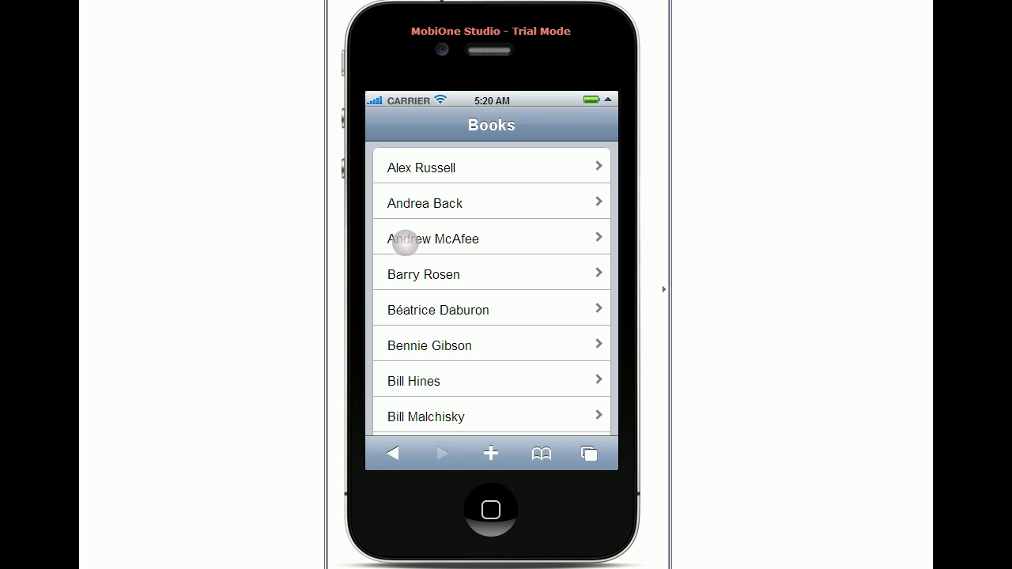
click(433, 238)
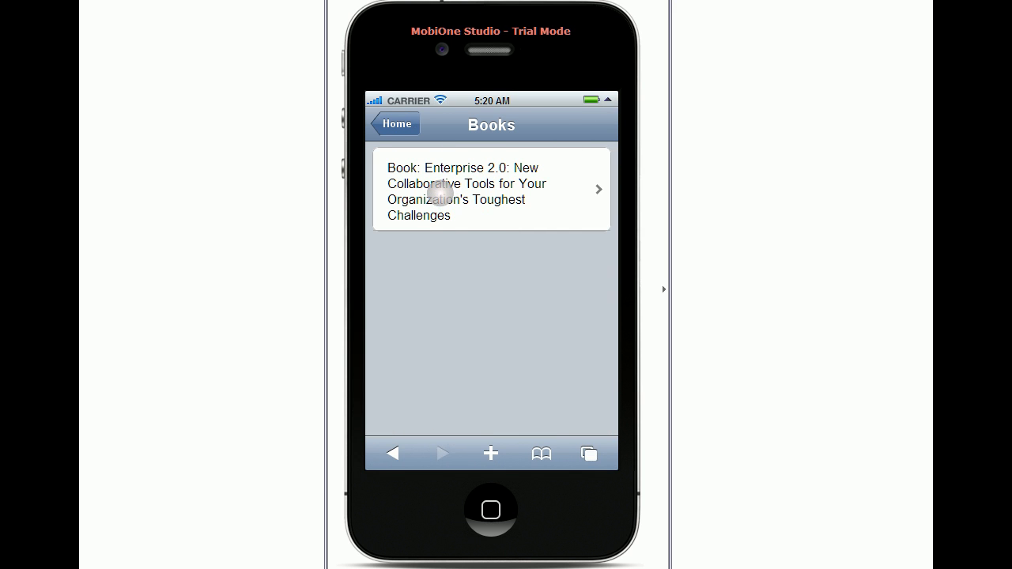
click(490, 190)
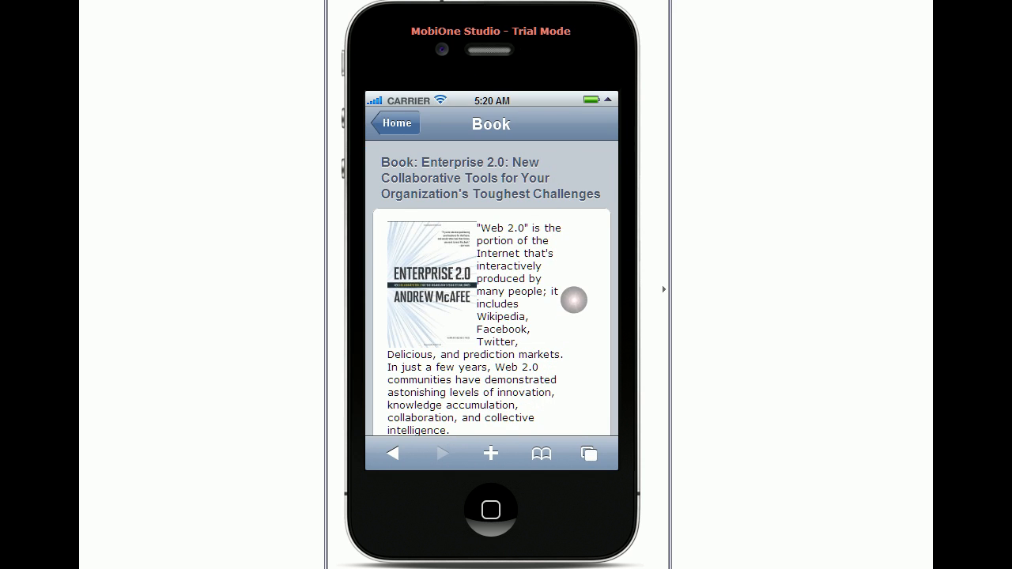
scroll(down, 3)
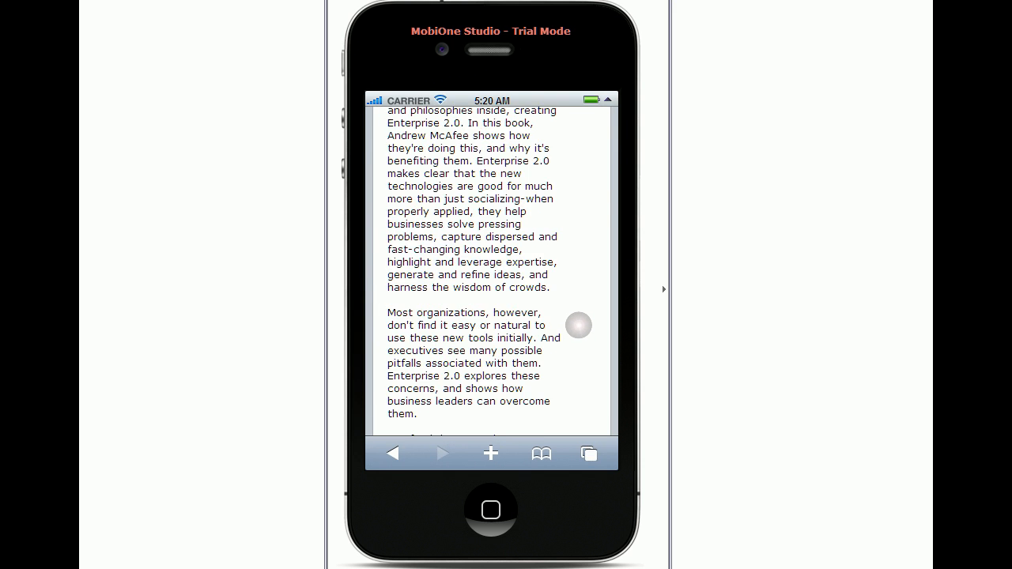